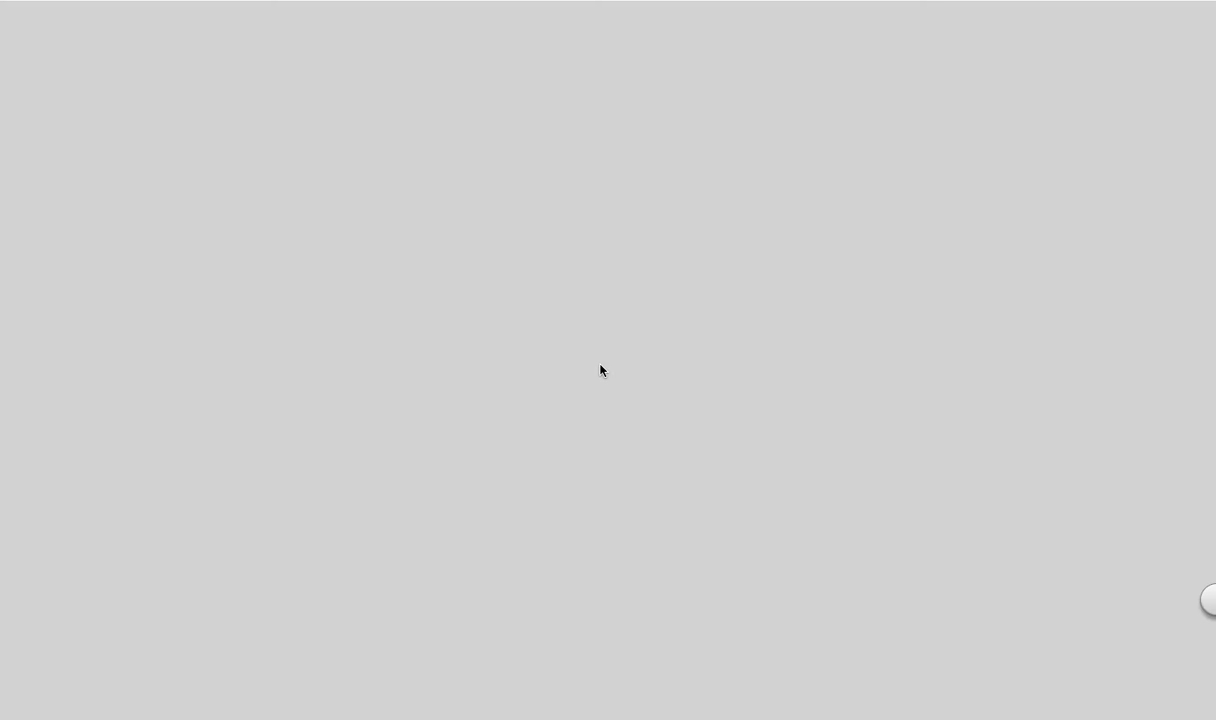
pyautogui.moveTo(464, 30)
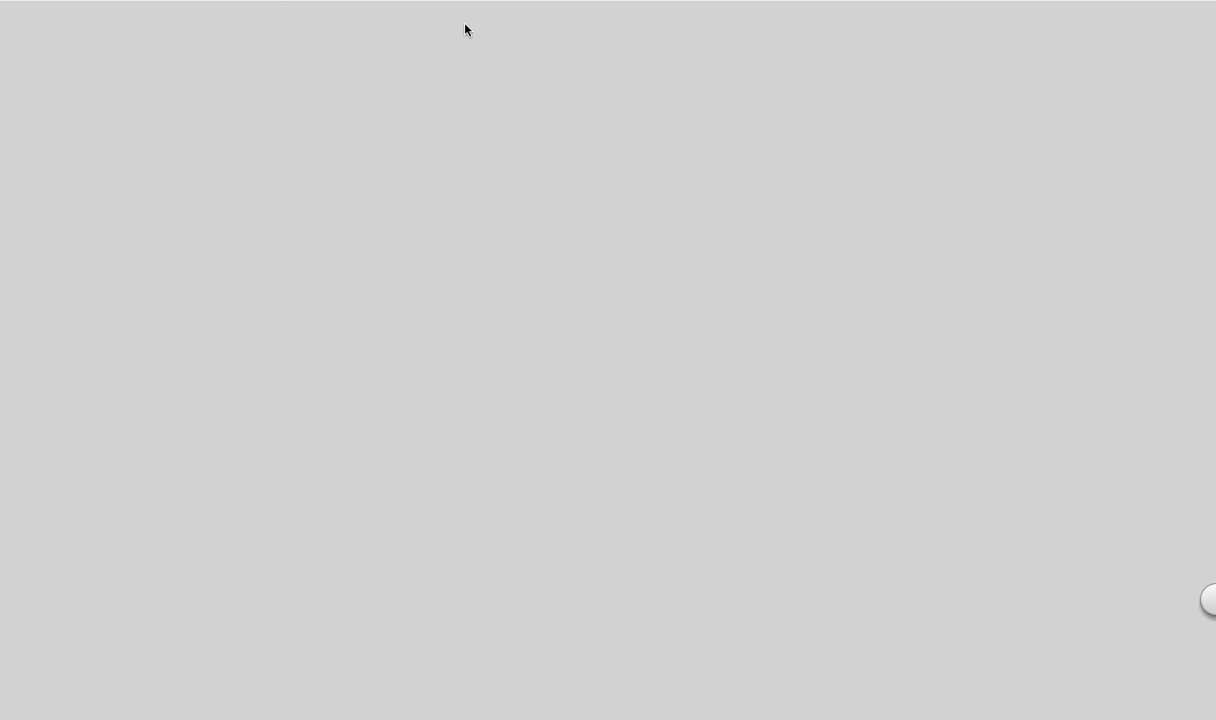
# Step: Handwrite the red title 'Body Plans II' at the top centre of the board
pyautogui.write('Body plans II')
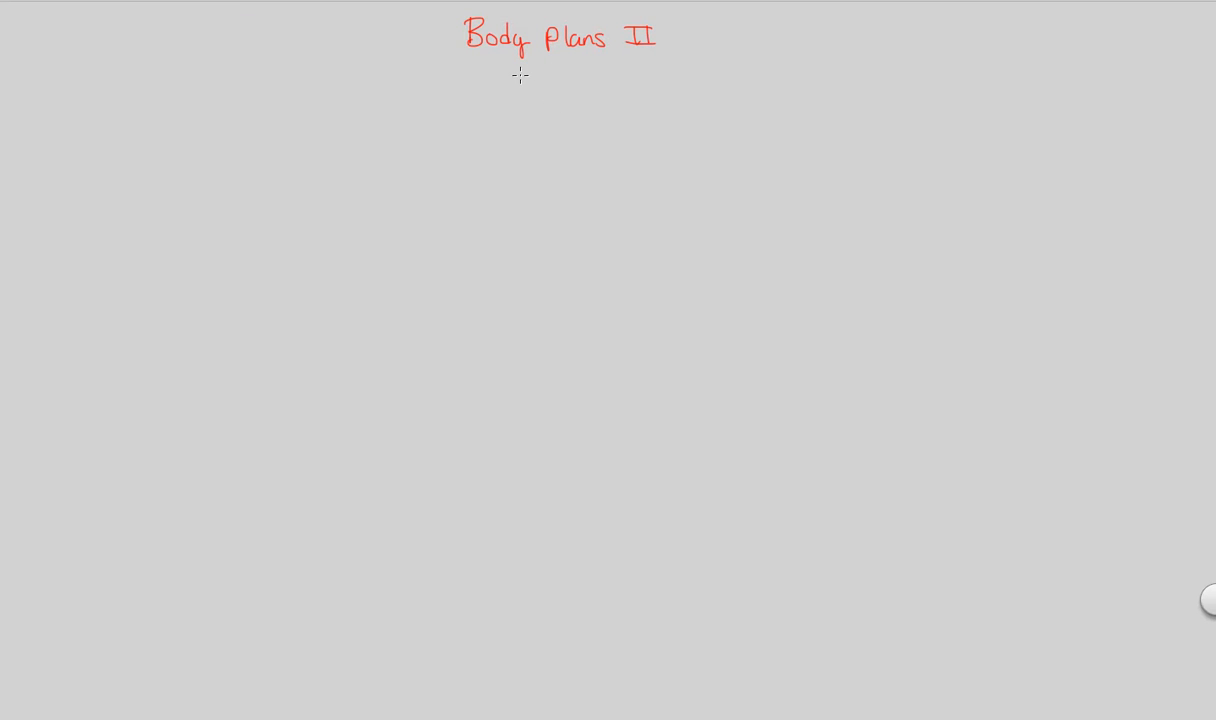
pyautogui.moveTo(528, 74)
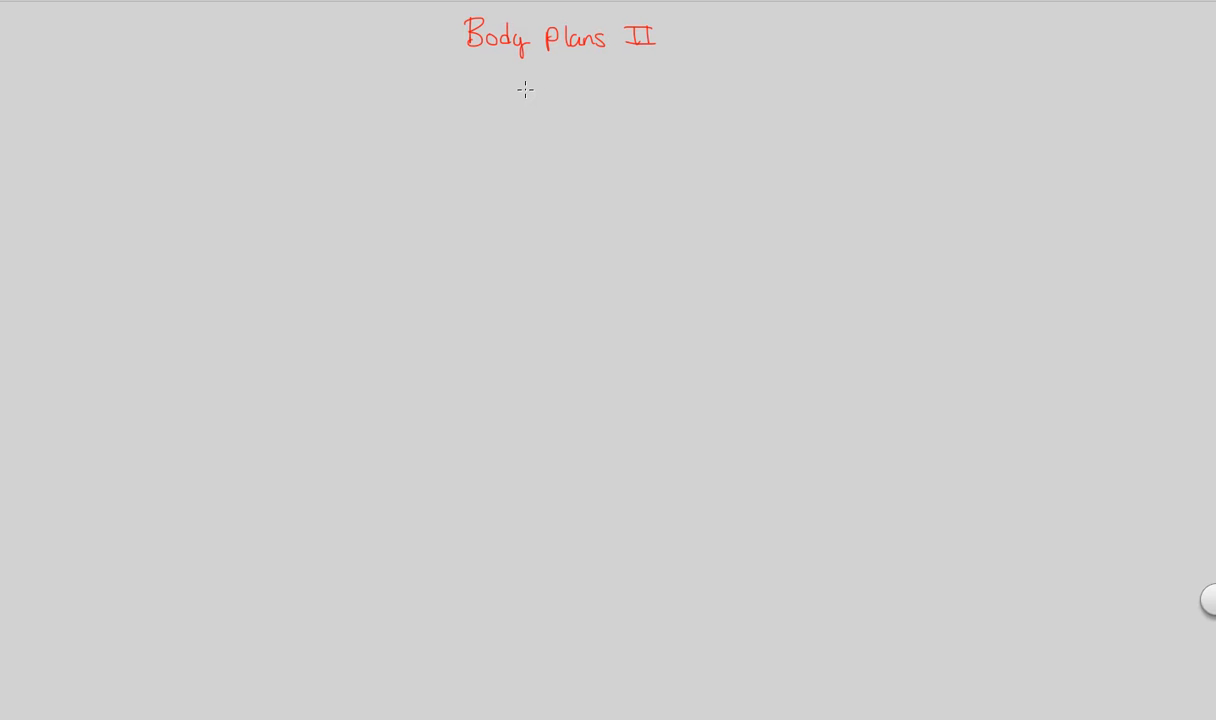
pyautogui.moveTo(528, 84)
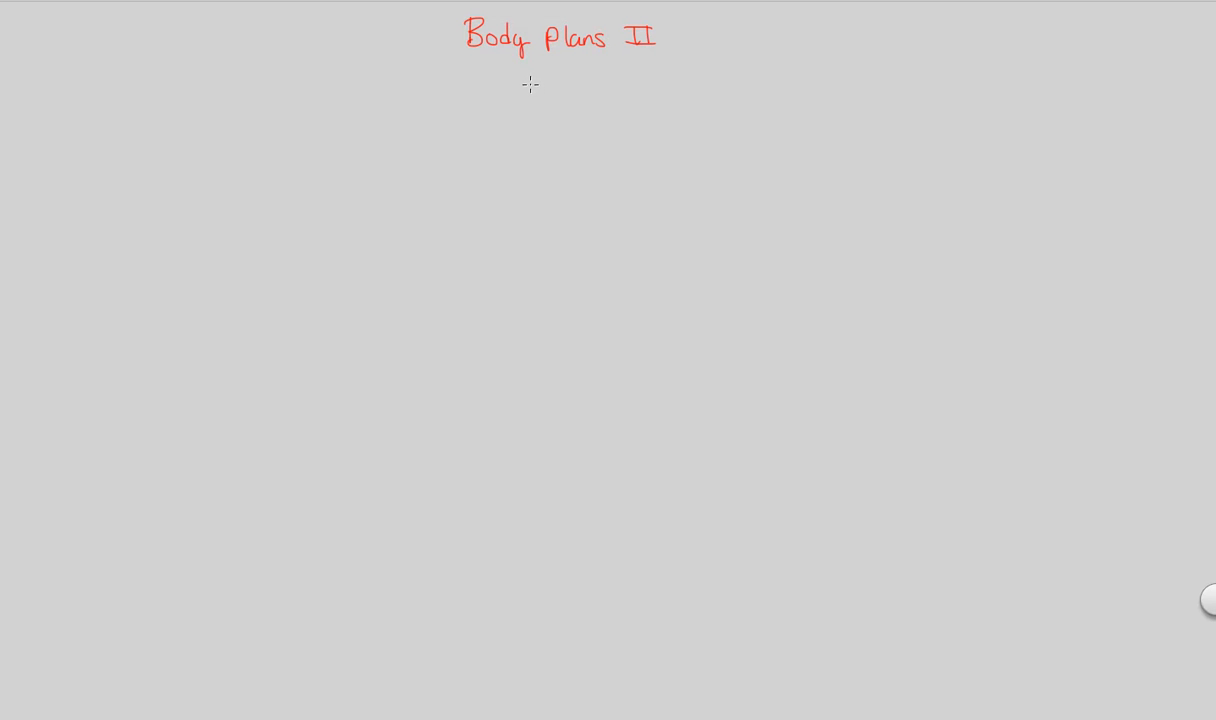
pyautogui.moveTo(520, 120)
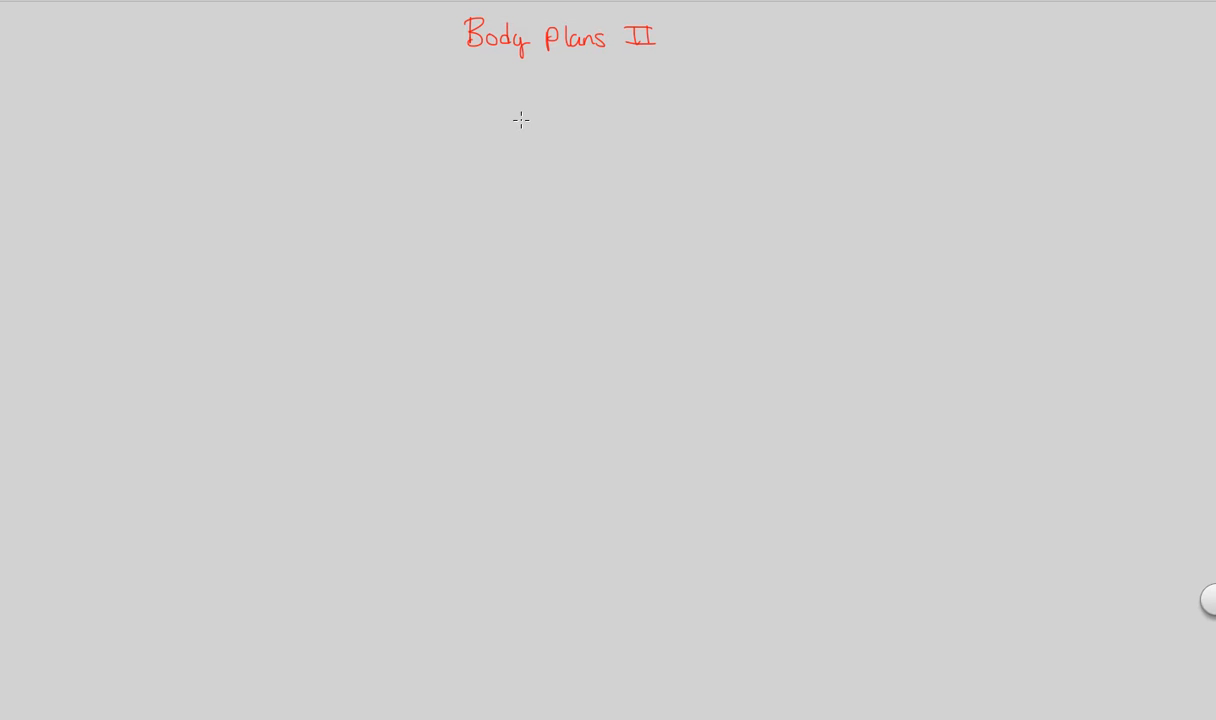
pyautogui.moveTo(508, 114)
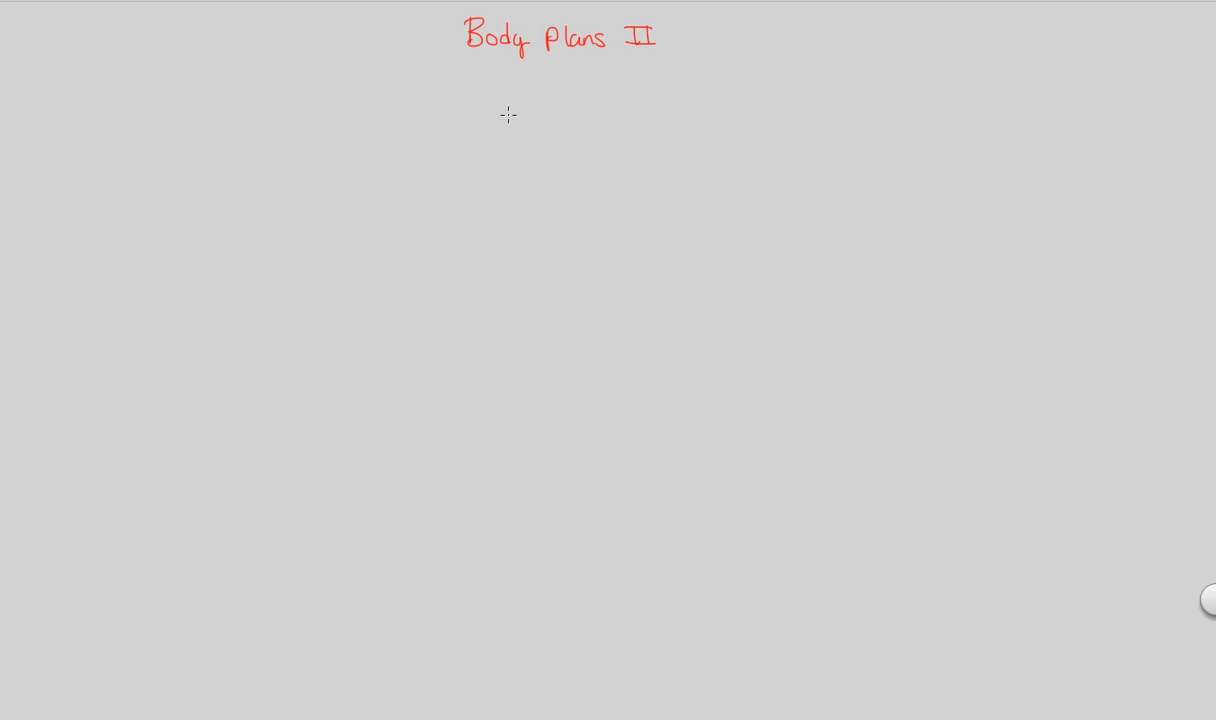
pyautogui.moveTo(524, 104)
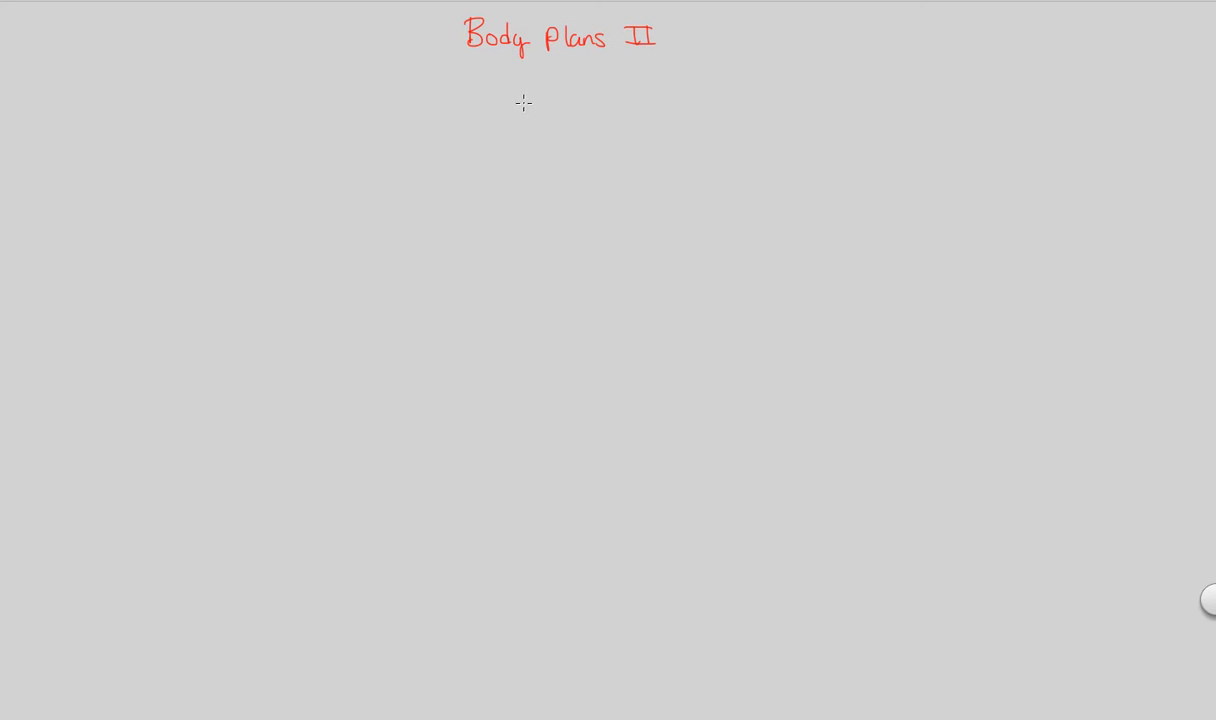
pyautogui.moveTo(436, 58)
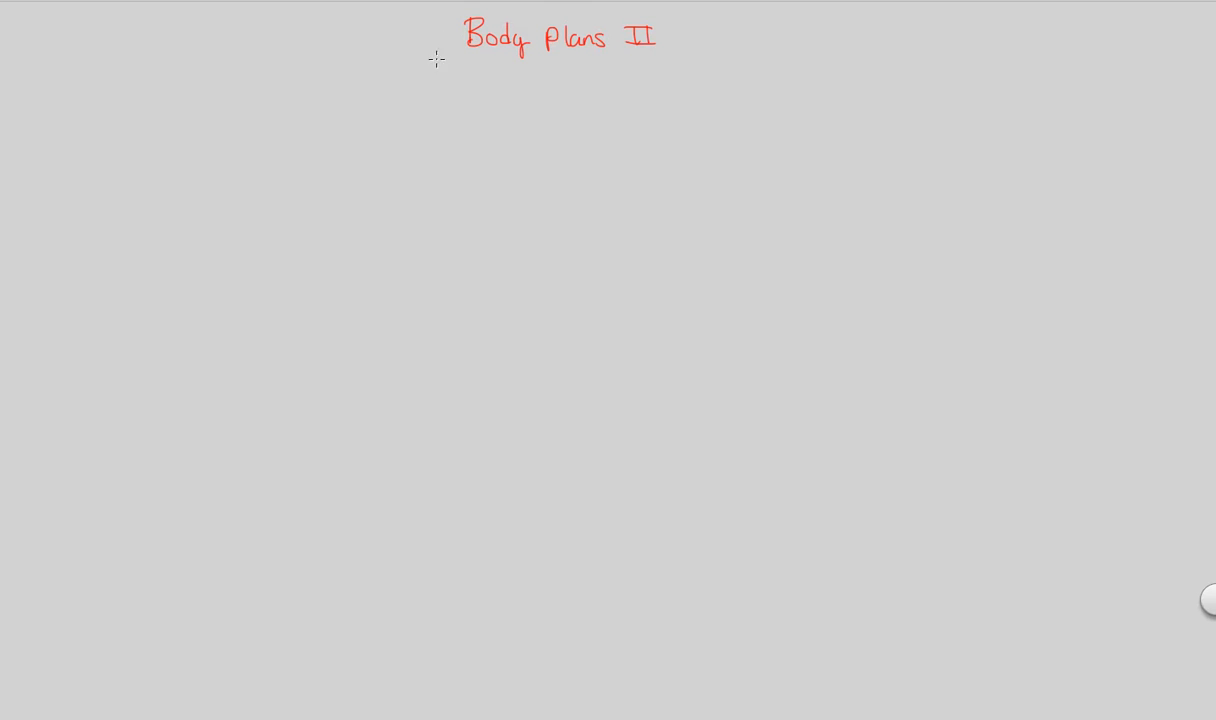
# Step: Branch left from the title and write 'ET Dev = embryos of all eumetazoa become layered'
pyautogui.moveTo(436, 46); pyautogui.dragTo(196, 128)
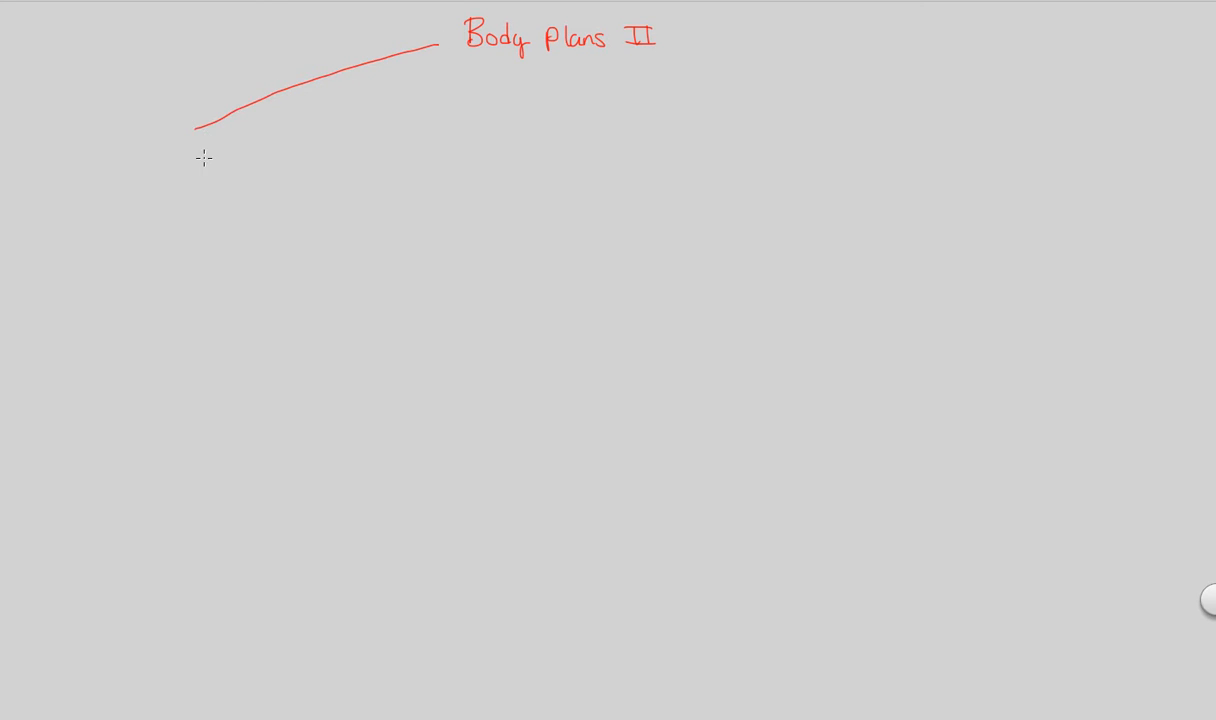
pyautogui.moveTo(96, 150)
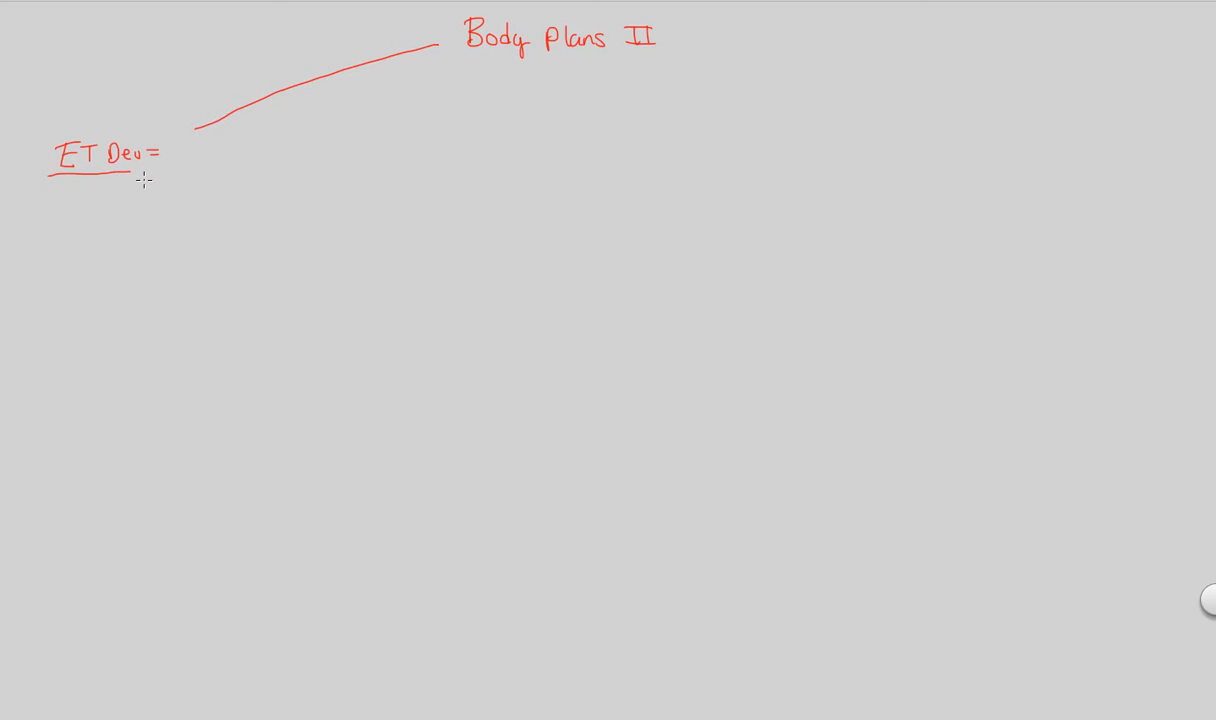
pyautogui.moveTo(164, 178)
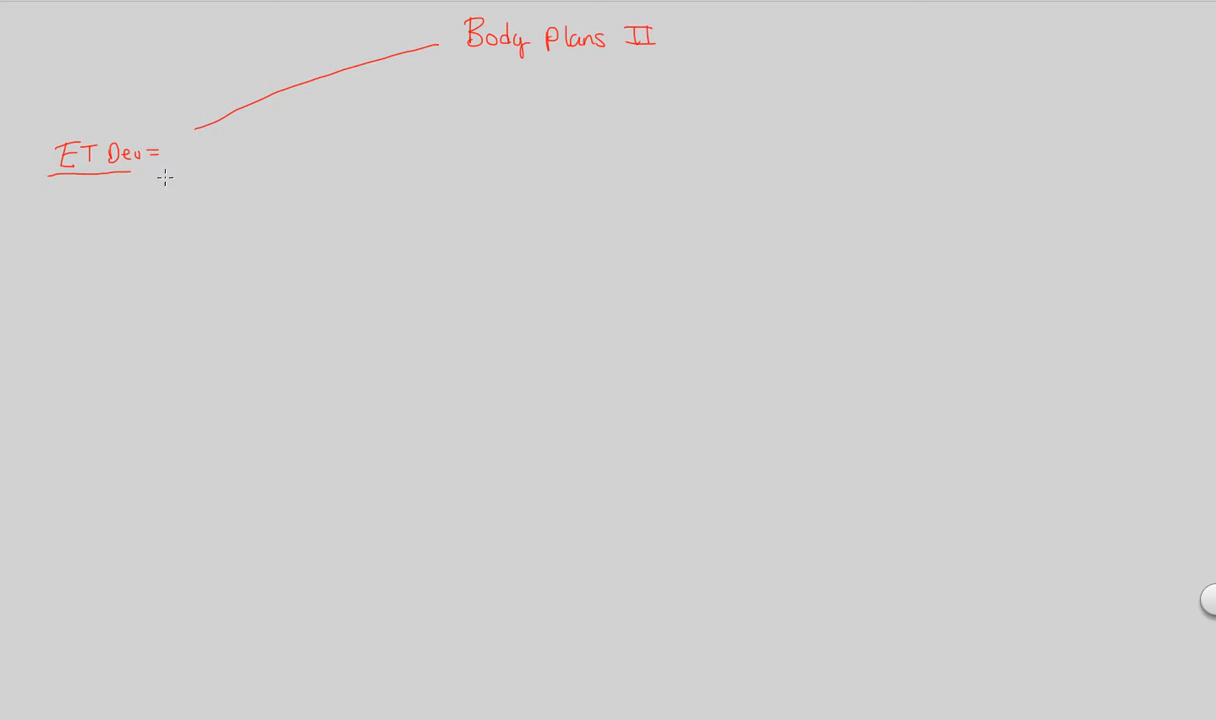
pyautogui.write('embryos of all')
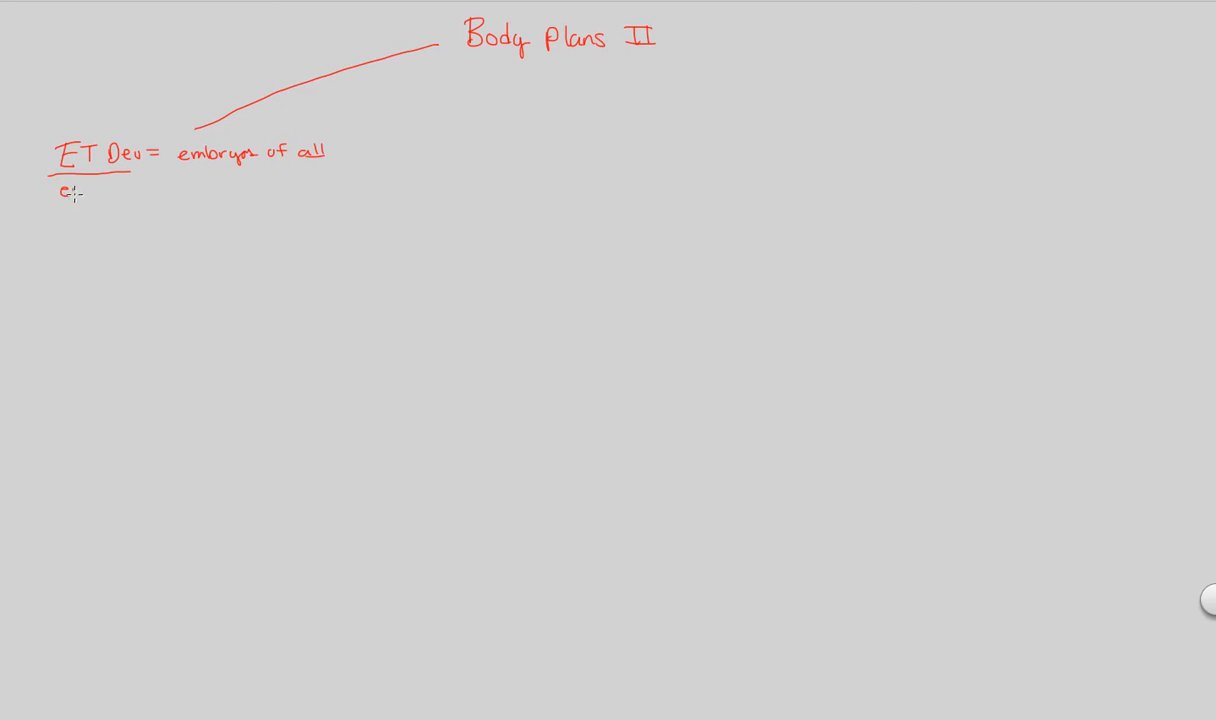
pyautogui.write('eumeto')
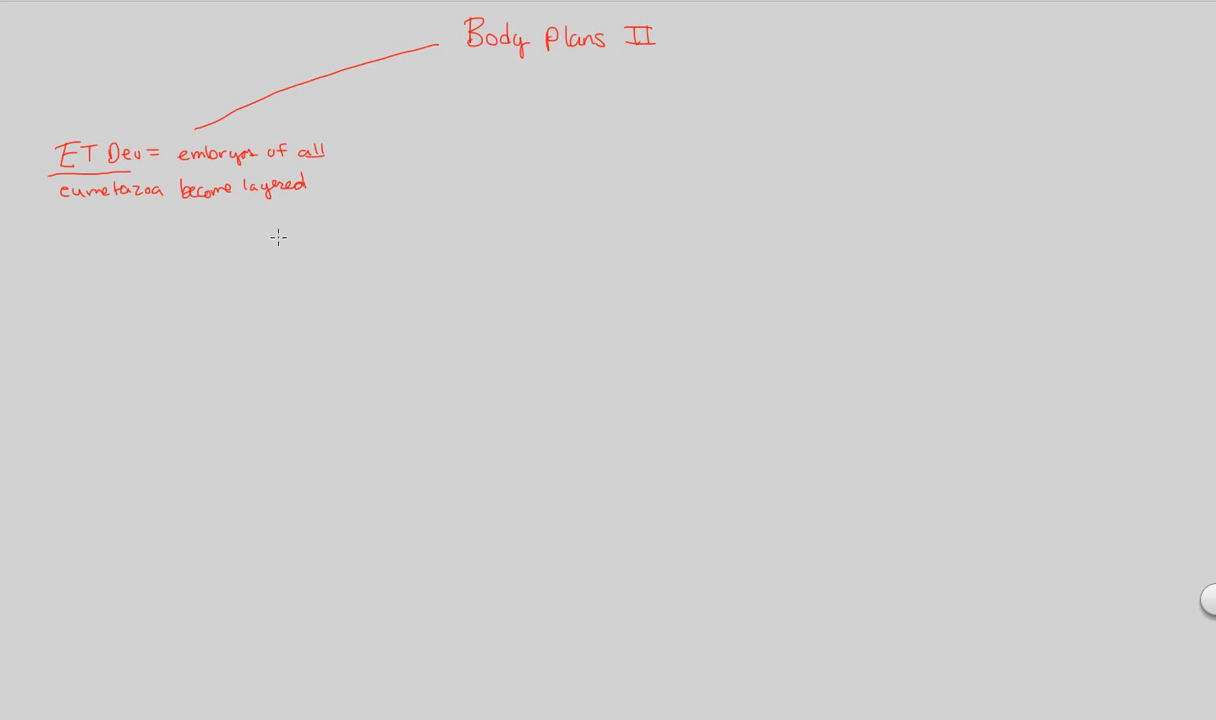
pyautogui.moveTo(226, 198)
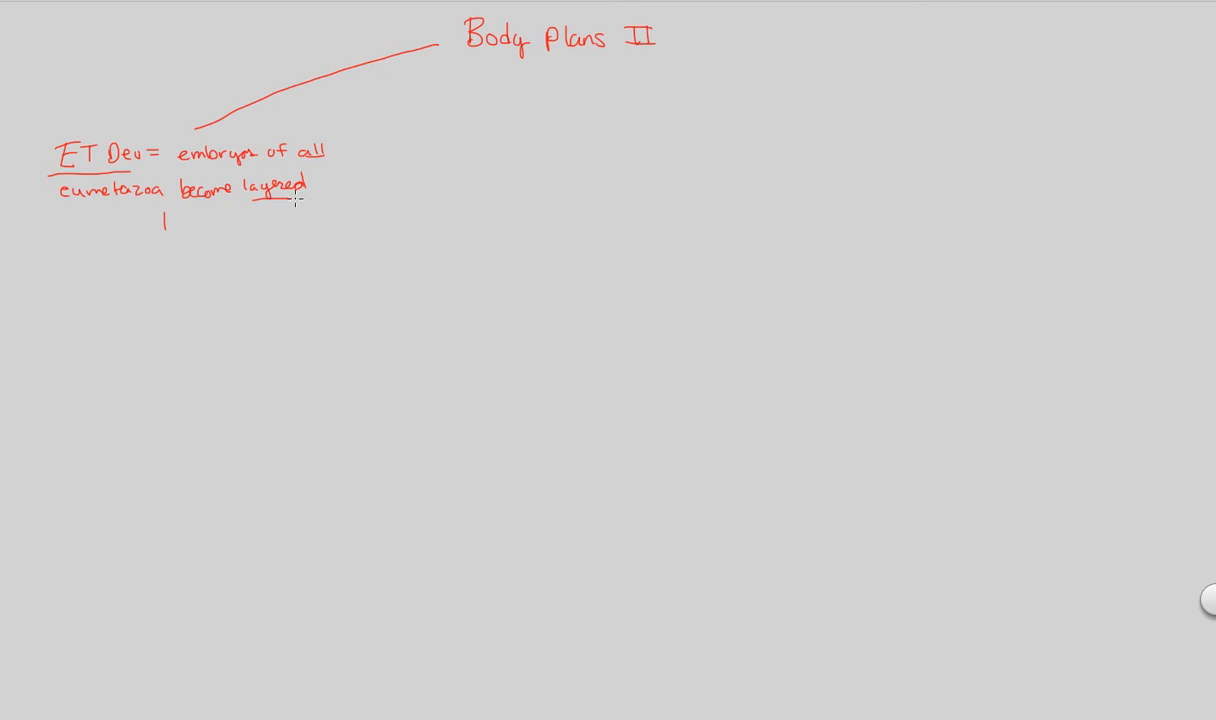
pyautogui.moveTo(52, 246)
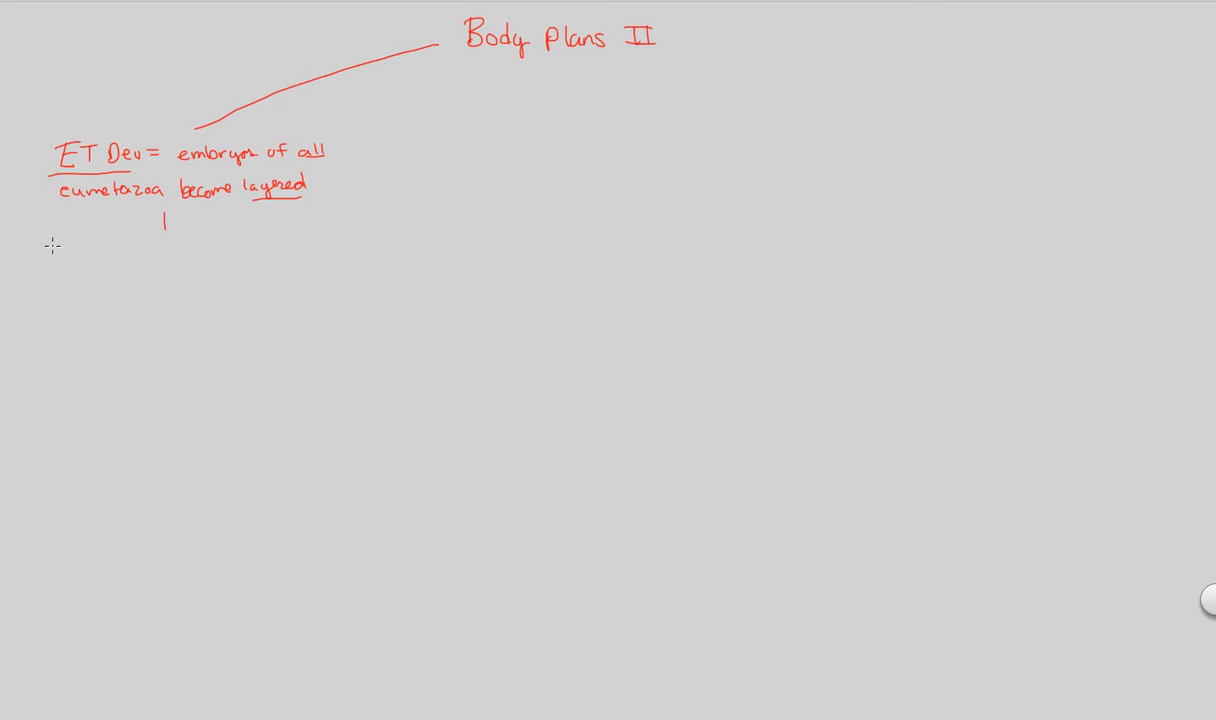
# Step: Write 'Germ layers = concentric layers of ET' below the ET Dev note
pyautogui.write('G')
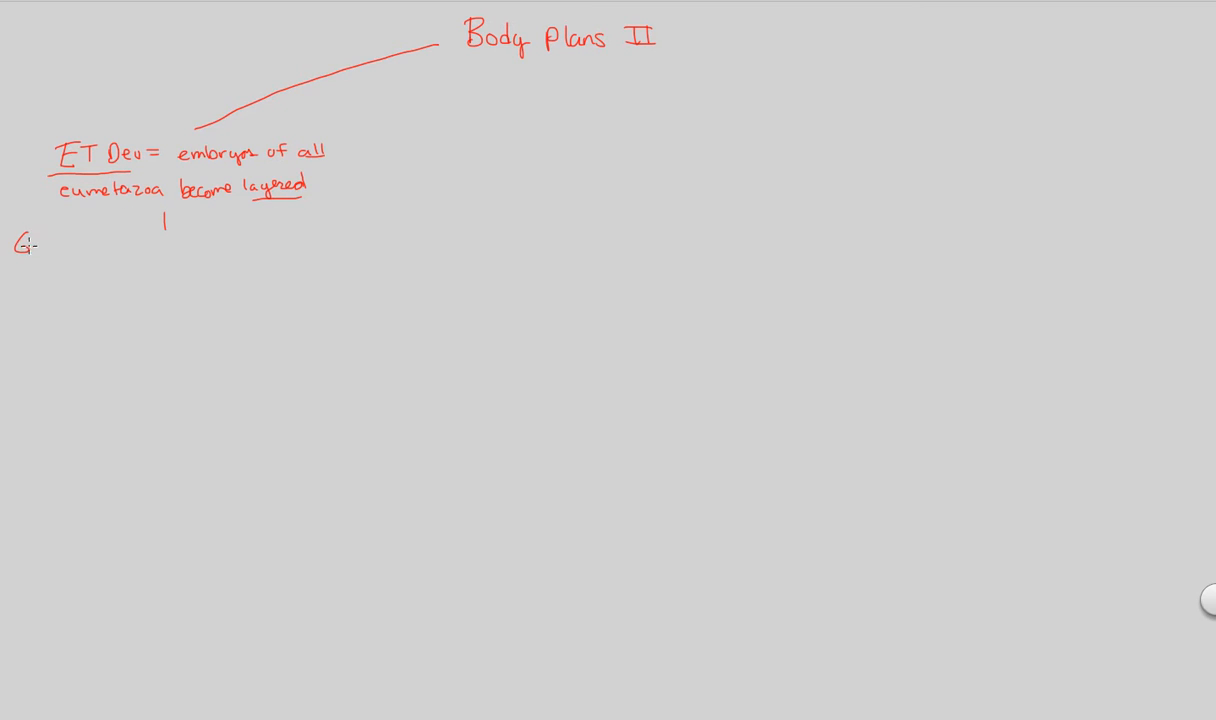
pyautogui.write('Germ L')
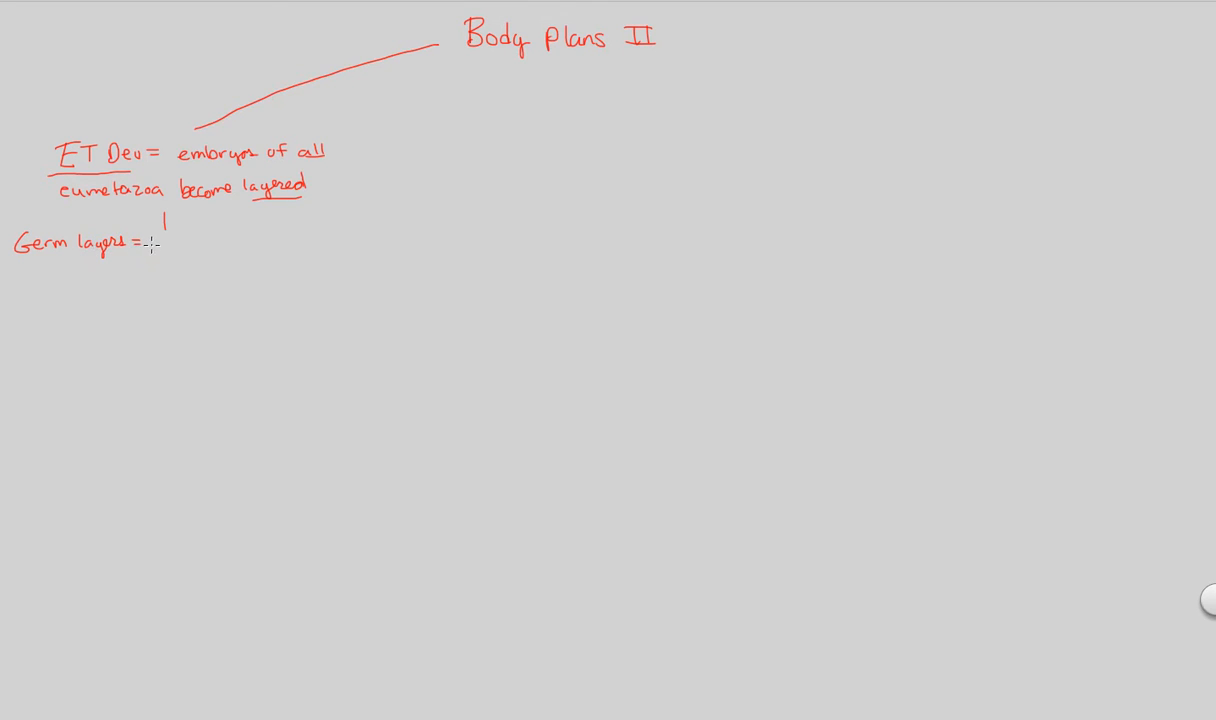
pyautogui.write('con')
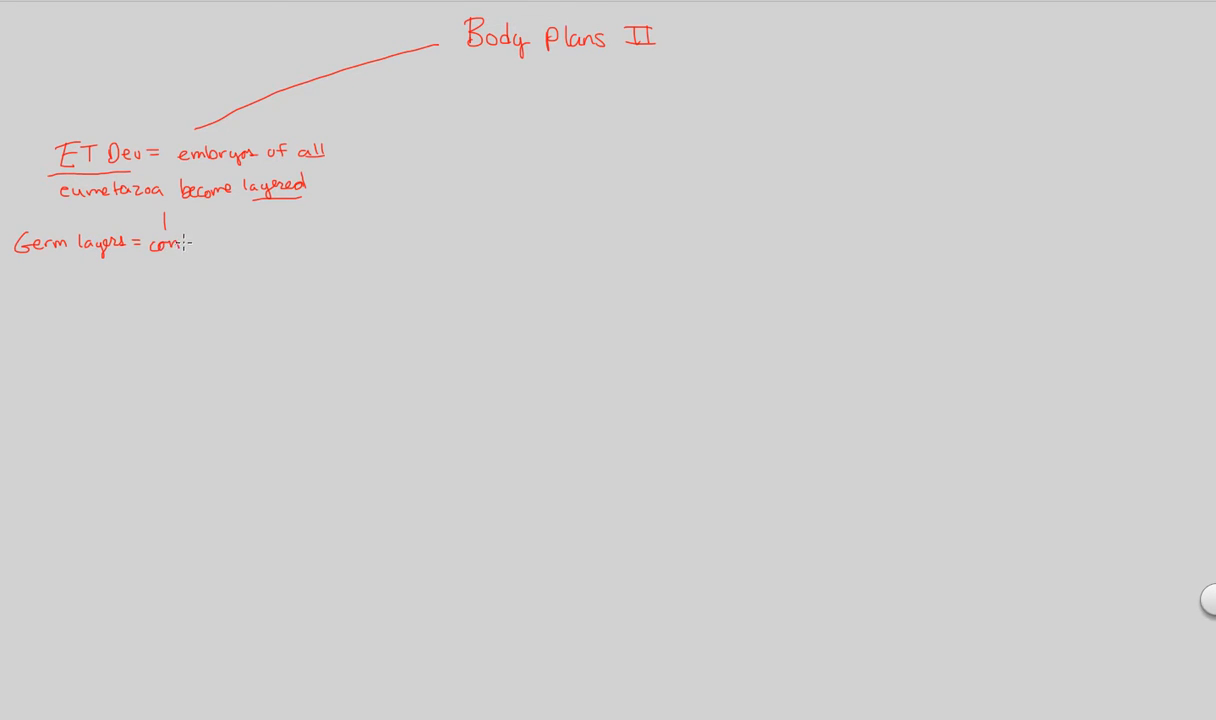
pyautogui.write('concent')
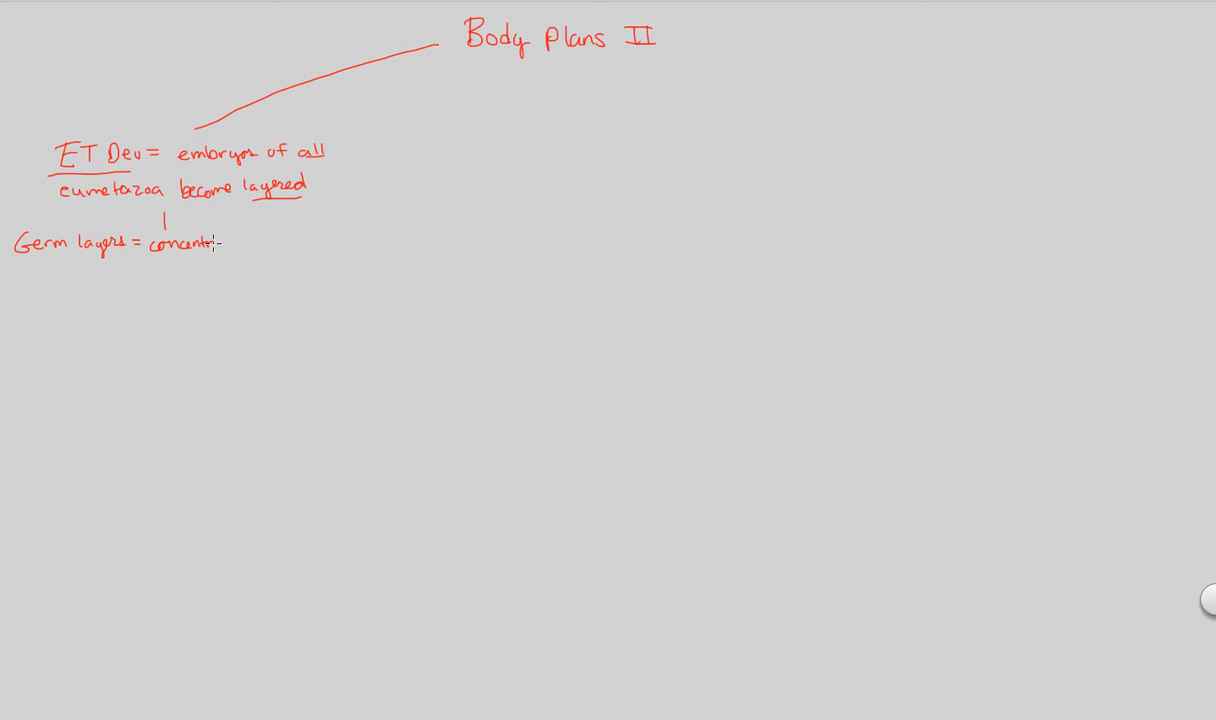
pyautogui.write('ric la')
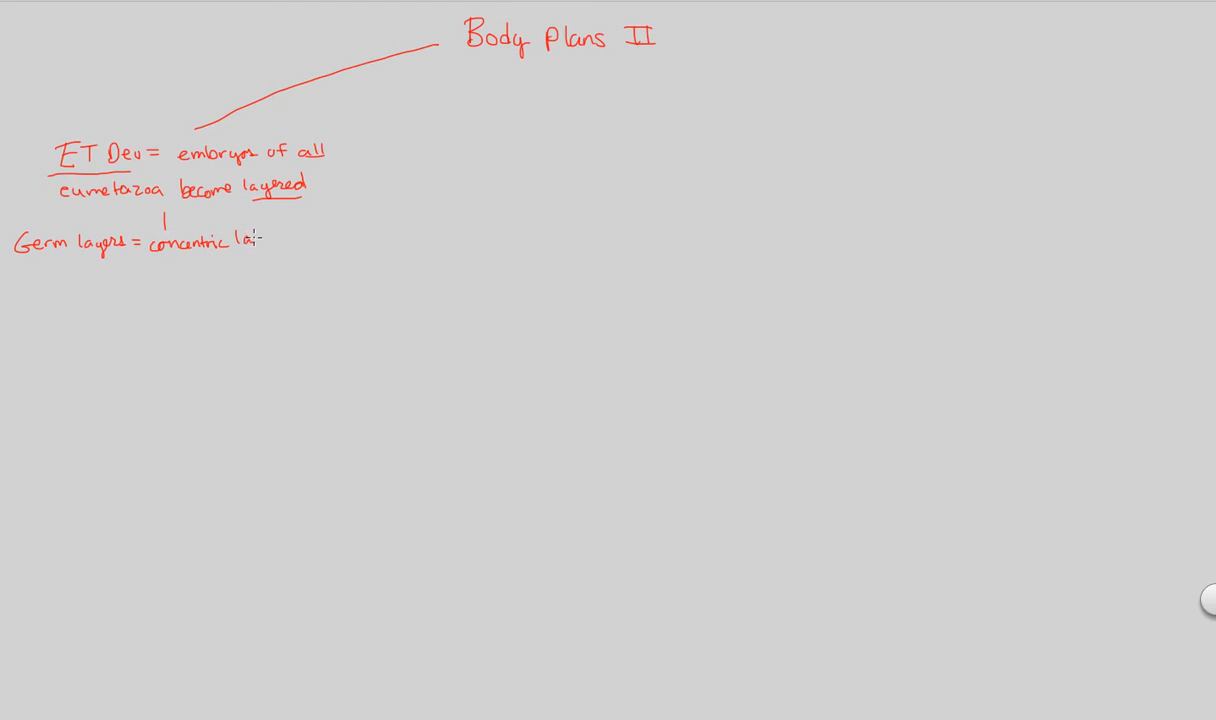
pyautogui.write('layers of')
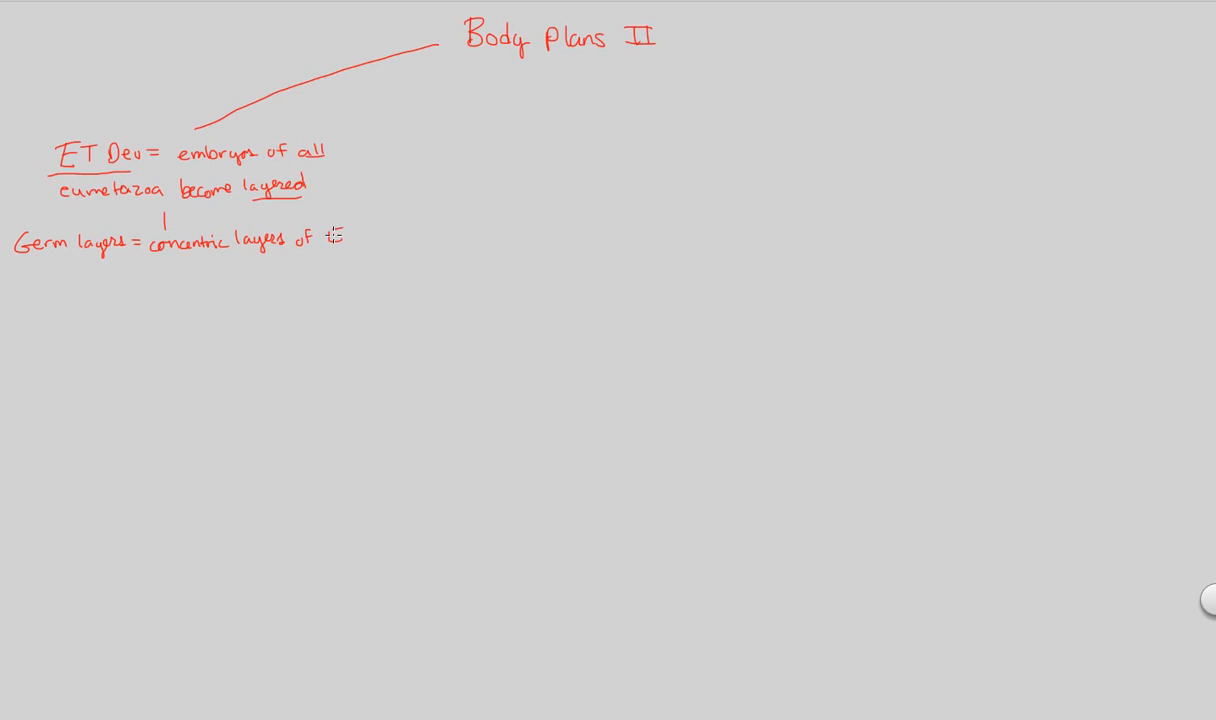
pyautogui.write('ET')
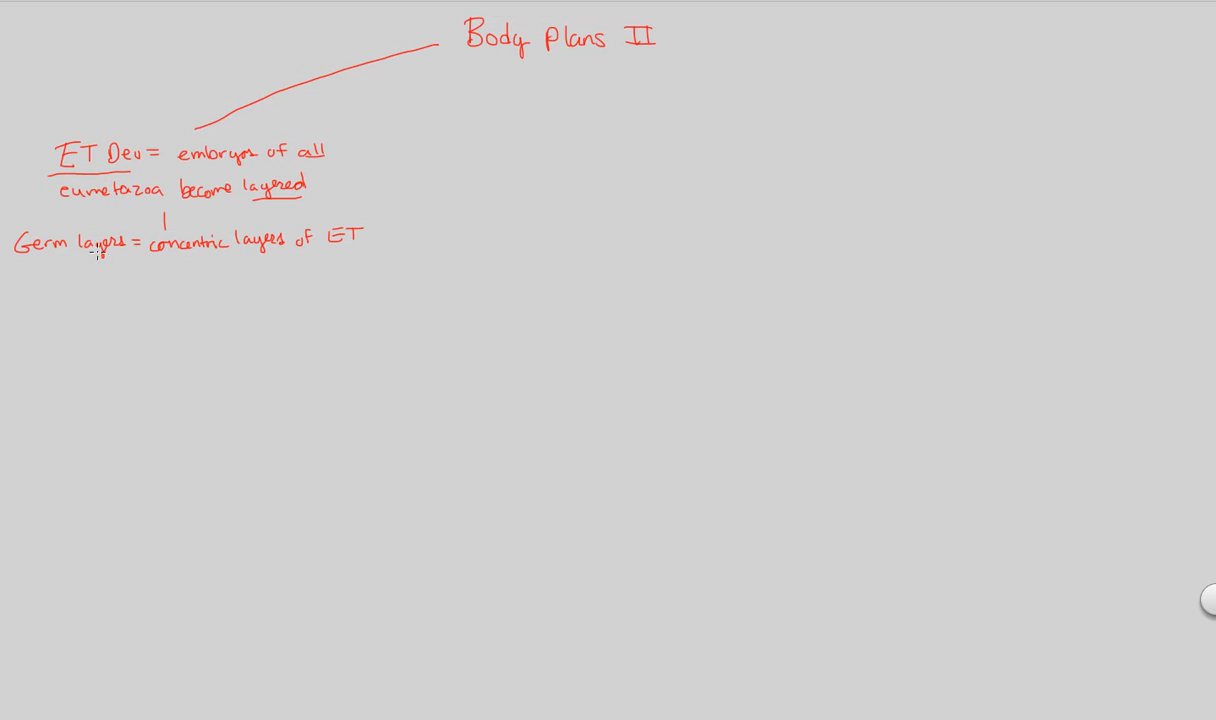
pyautogui.moveTo(72, 292)
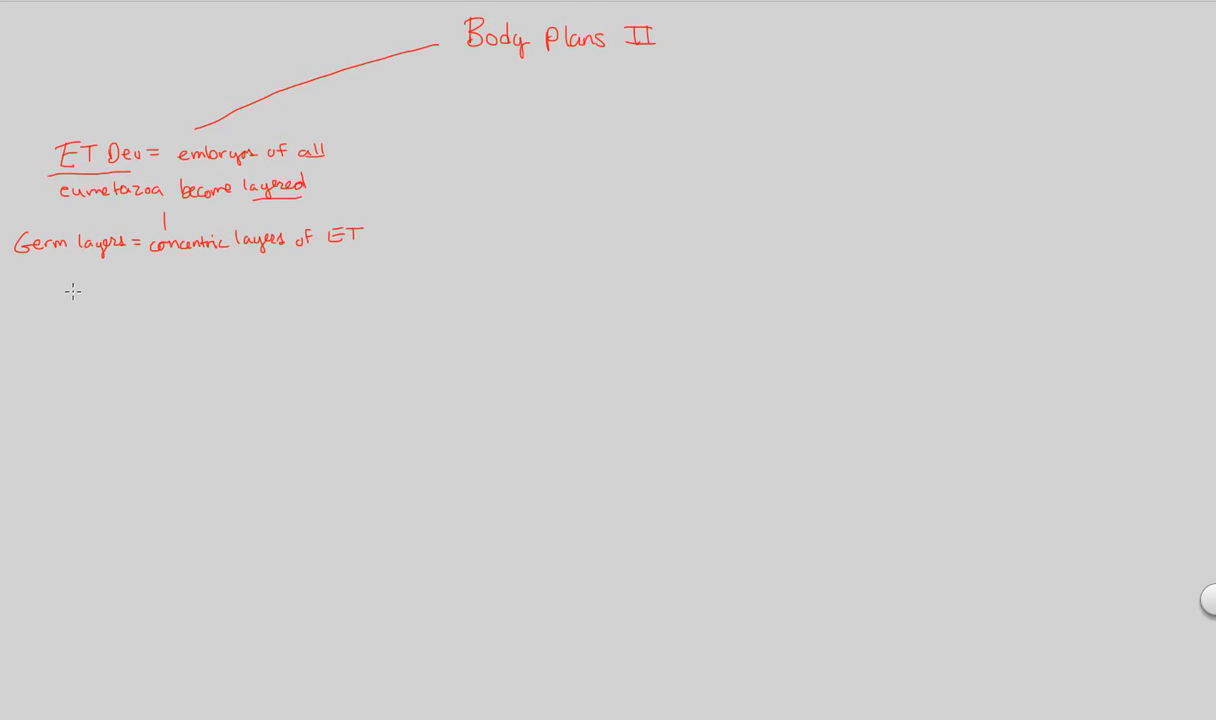
pyautogui.moveTo(72, 266)
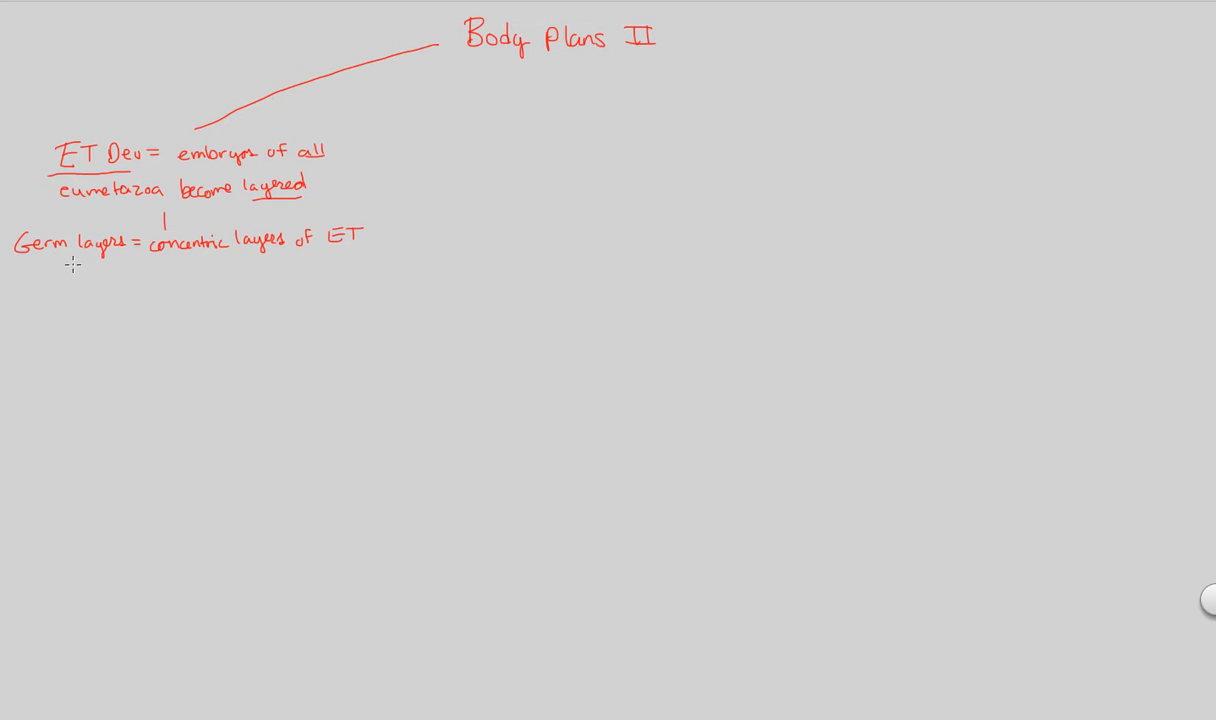
# Step: Branch down from Germ layers and write 'Endoderm / inner layer'
pyautogui.moveTo(72, 264); pyautogui.dragTo(62, 312)
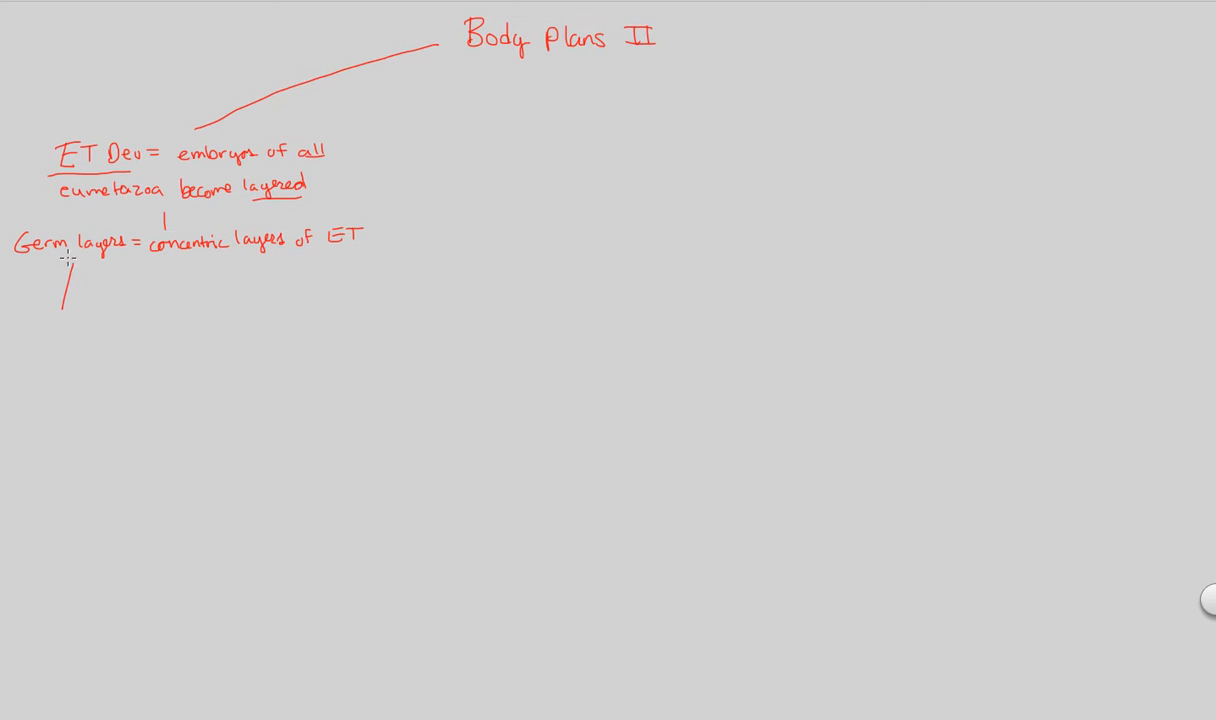
pyautogui.moveTo(24, 316)
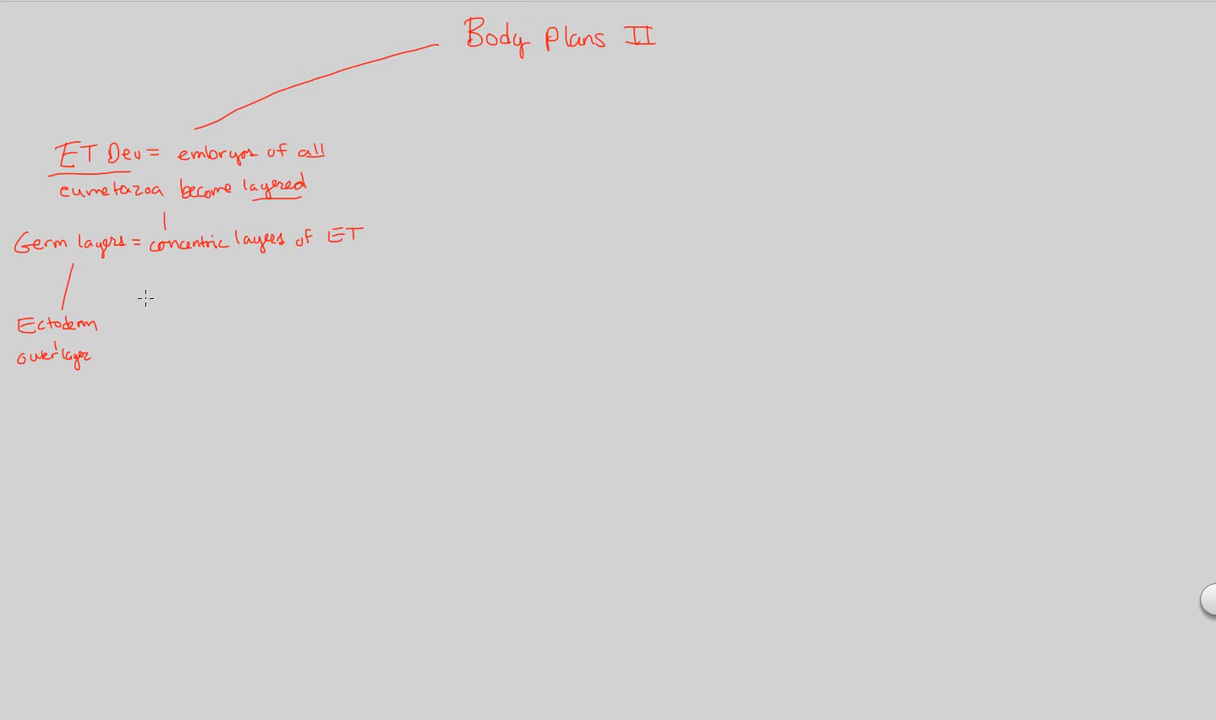
pyautogui.moveTo(150, 272)
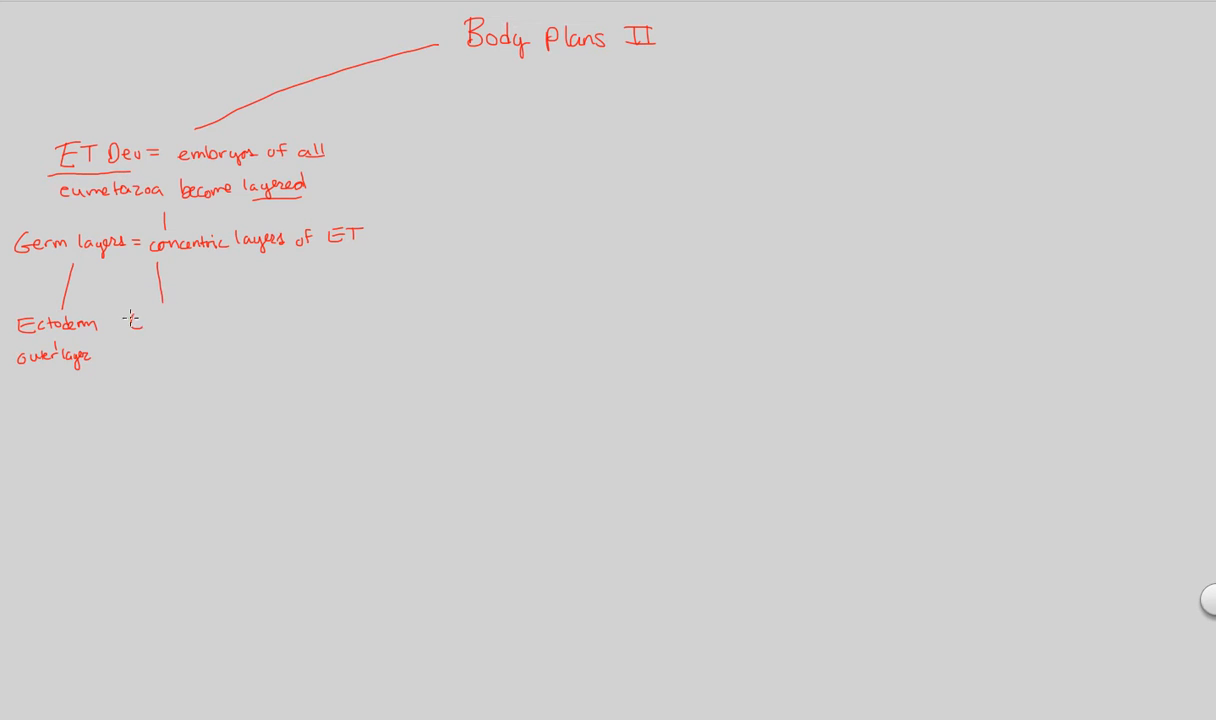
pyautogui.write('Endo')
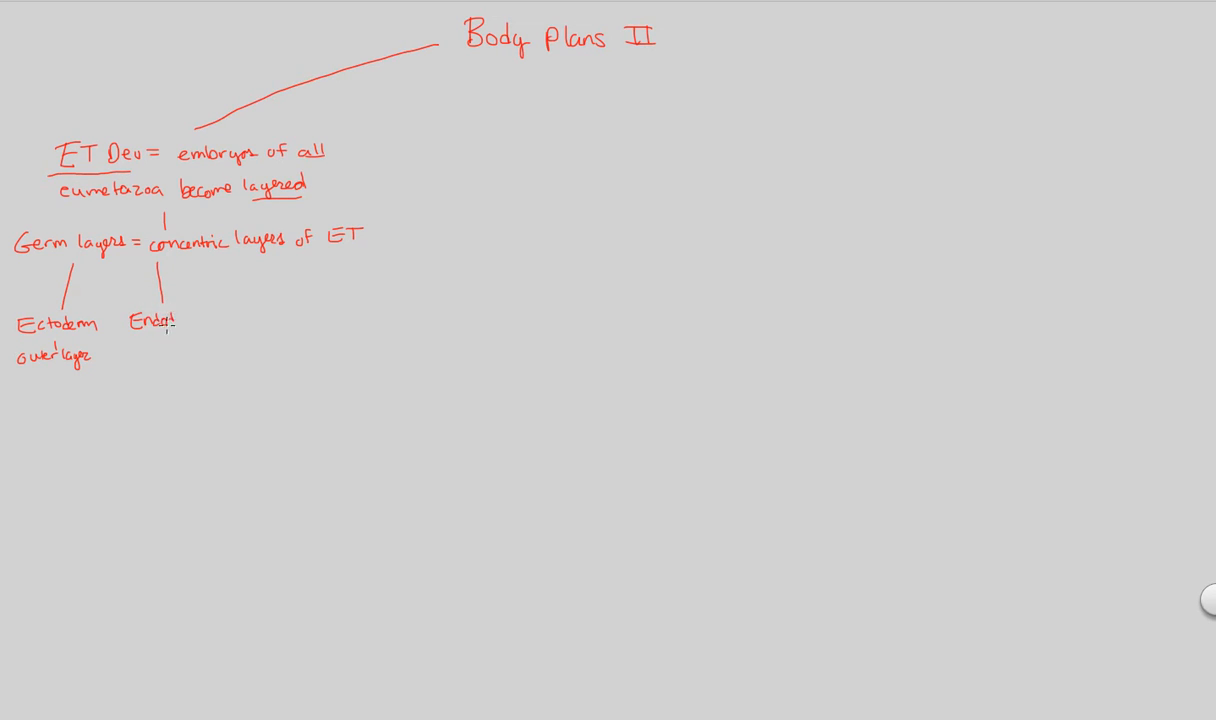
pyautogui.write('derm')
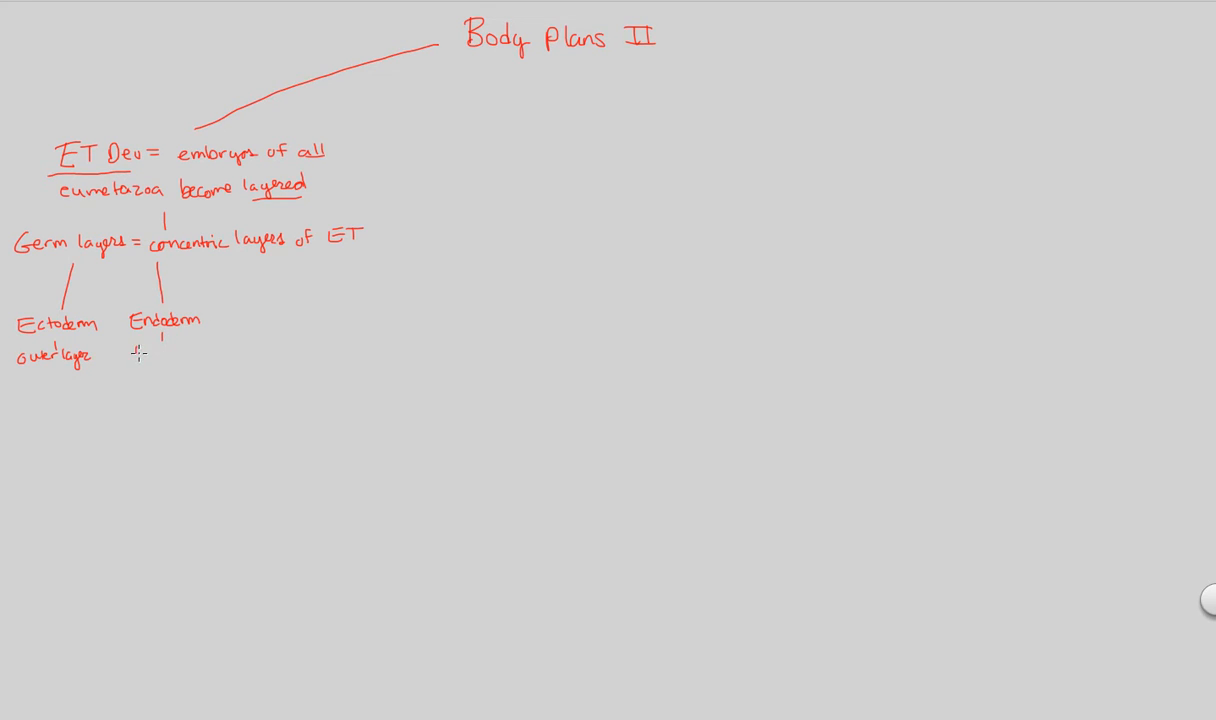
pyautogui.write('inner layer')
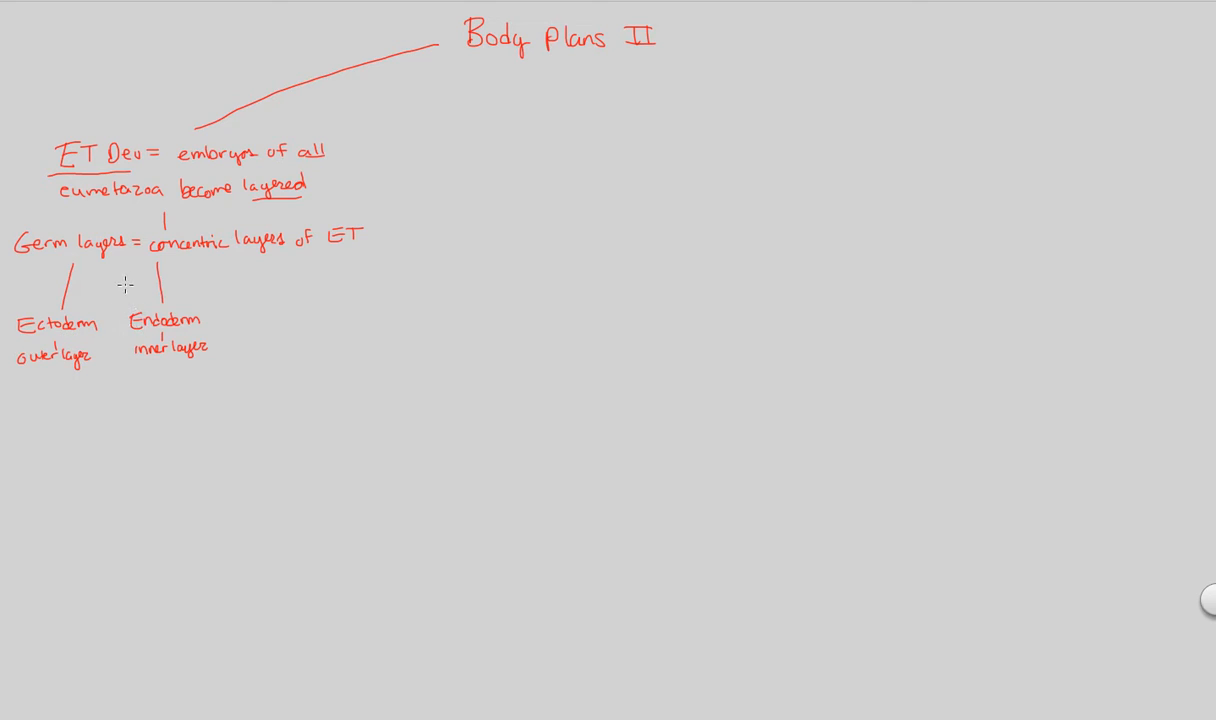
# Step: Add a branch to the right labelled 'Mesoderm / middle layer'
pyautogui.moveTo(236, 258); pyautogui.dragTo(258, 288)
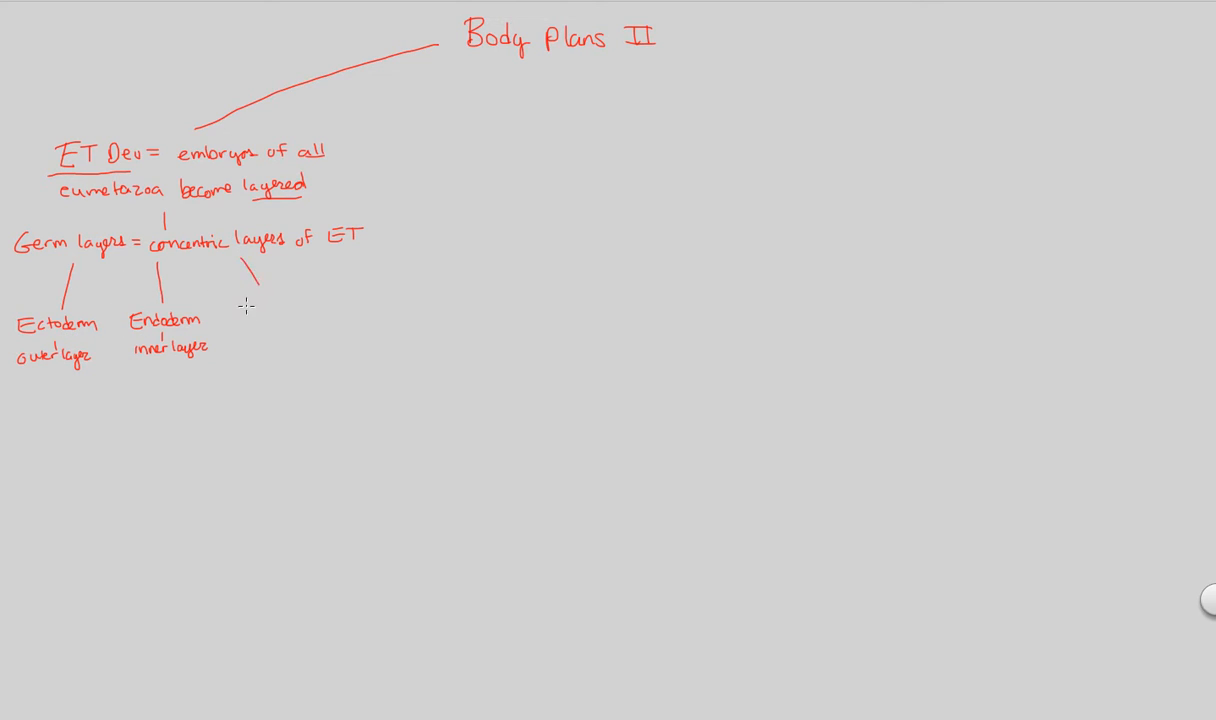
pyautogui.write('Meso')
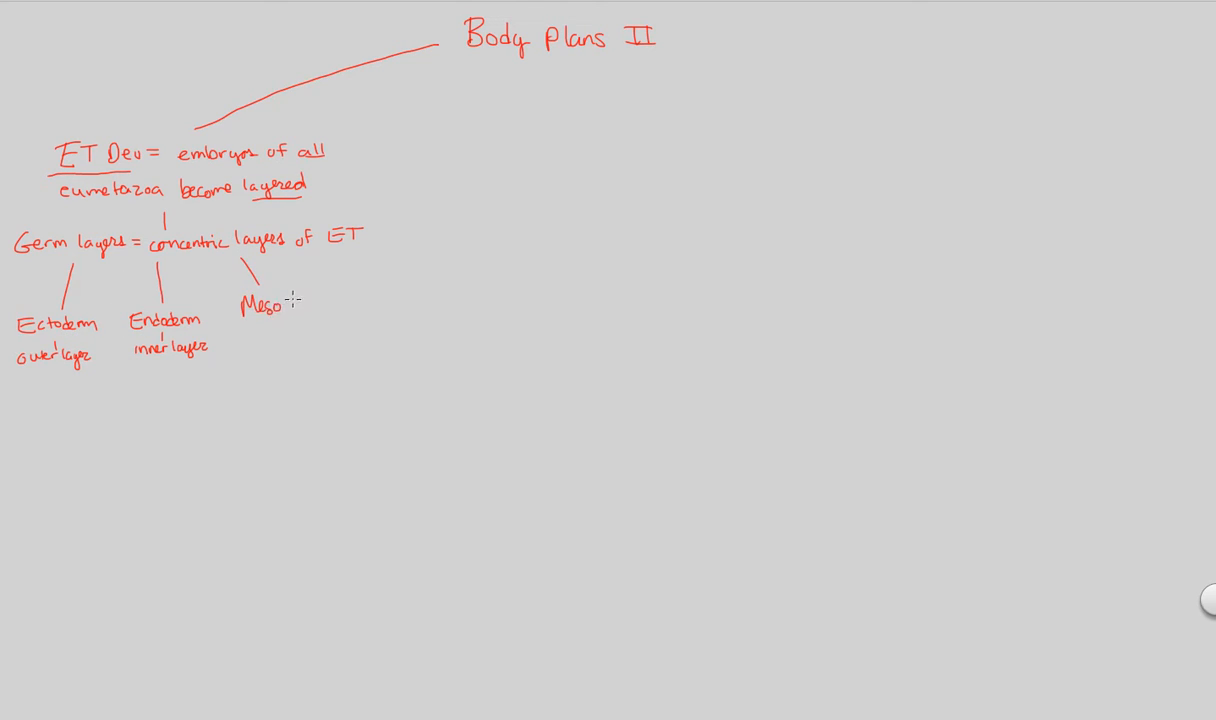
pyautogui.write('derm')
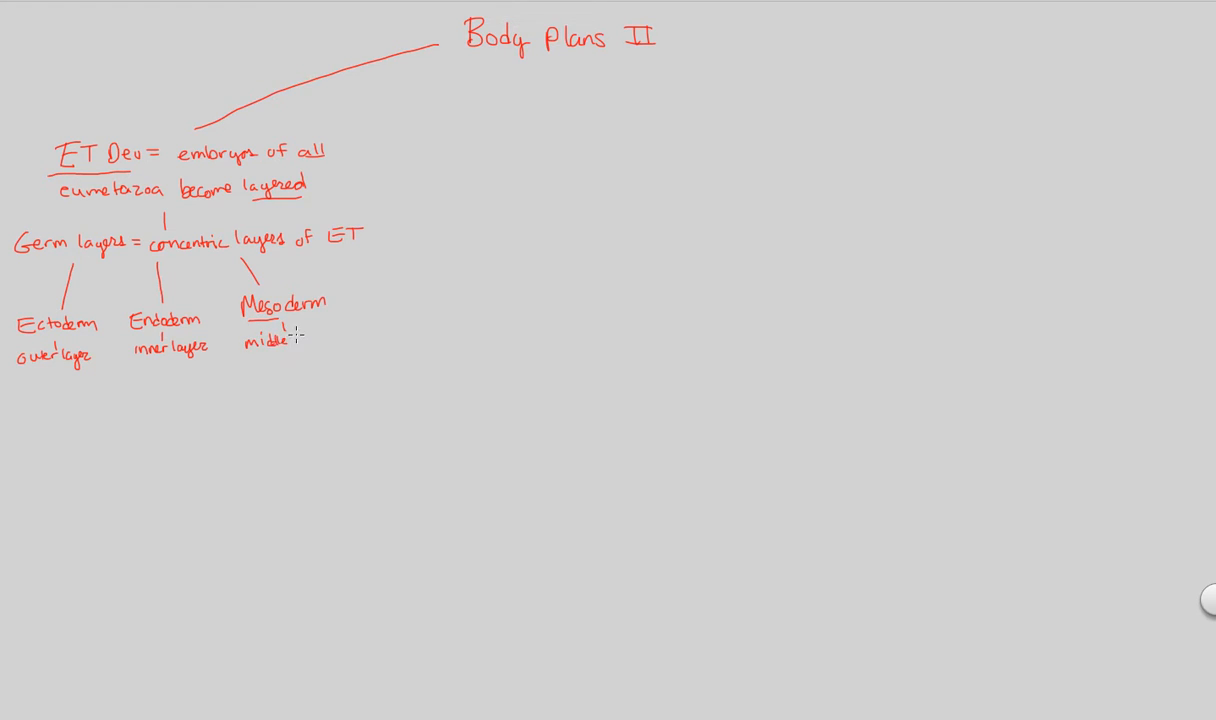
pyautogui.write('layer')
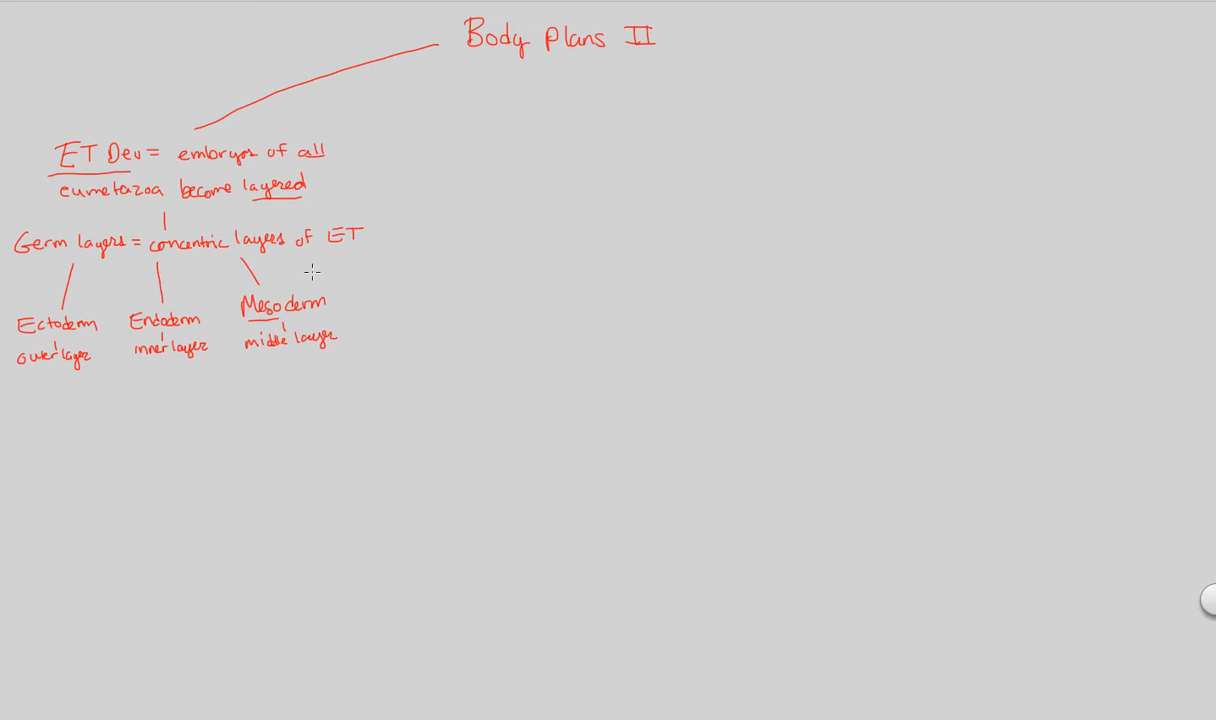
pyautogui.moveTo(256, 200)
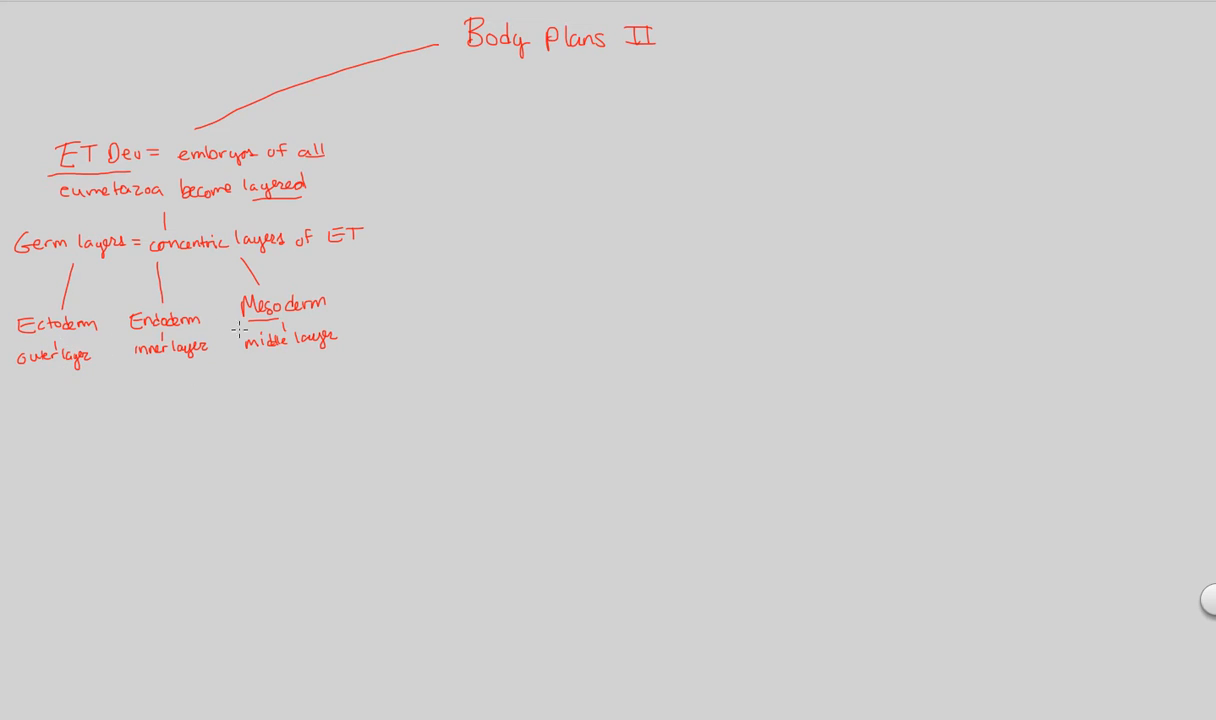
pyautogui.moveTo(100, 370)
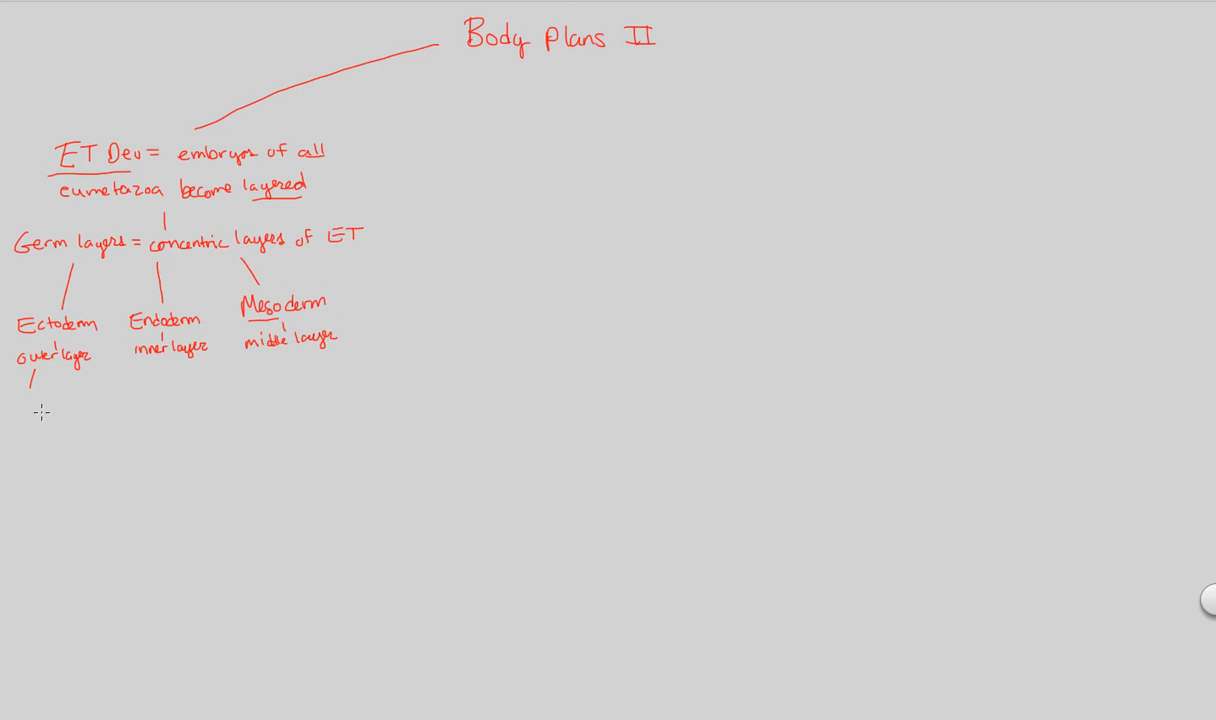
pyautogui.moveTo(32, 404)
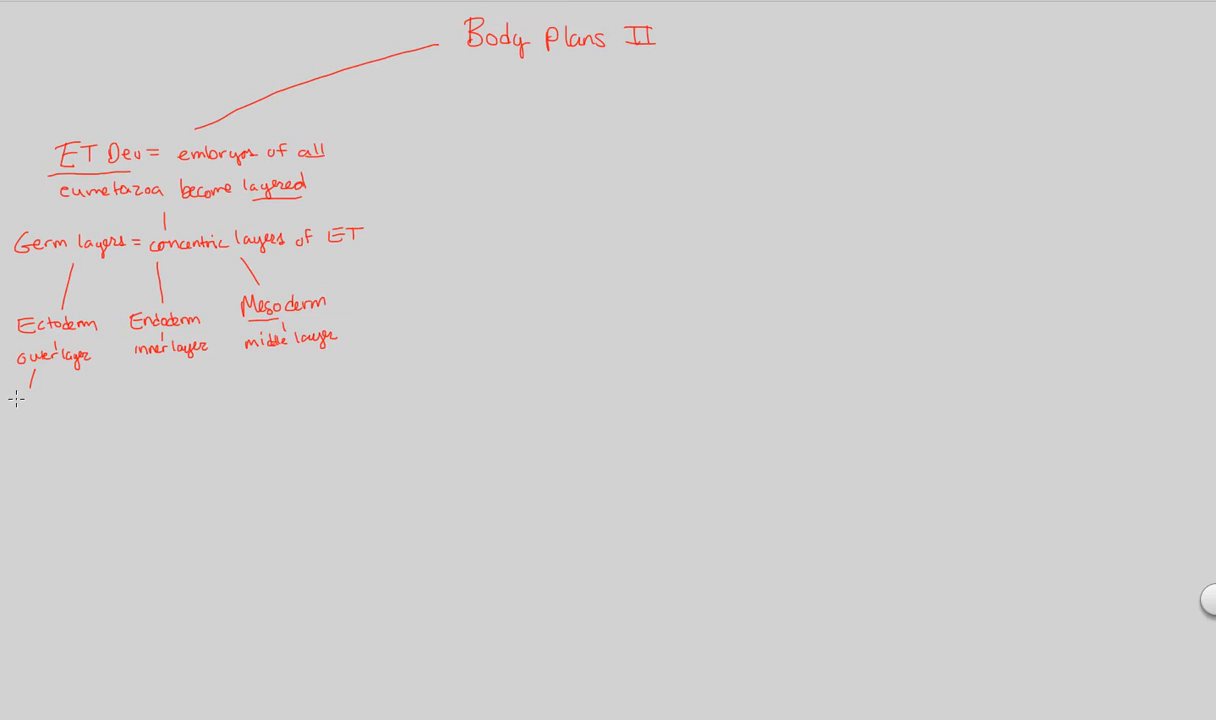
# Step: Under Ectoderm write 'gives rise to outer covering' and 'gives rise to N.S' on two small branches
pyautogui.write('gives')
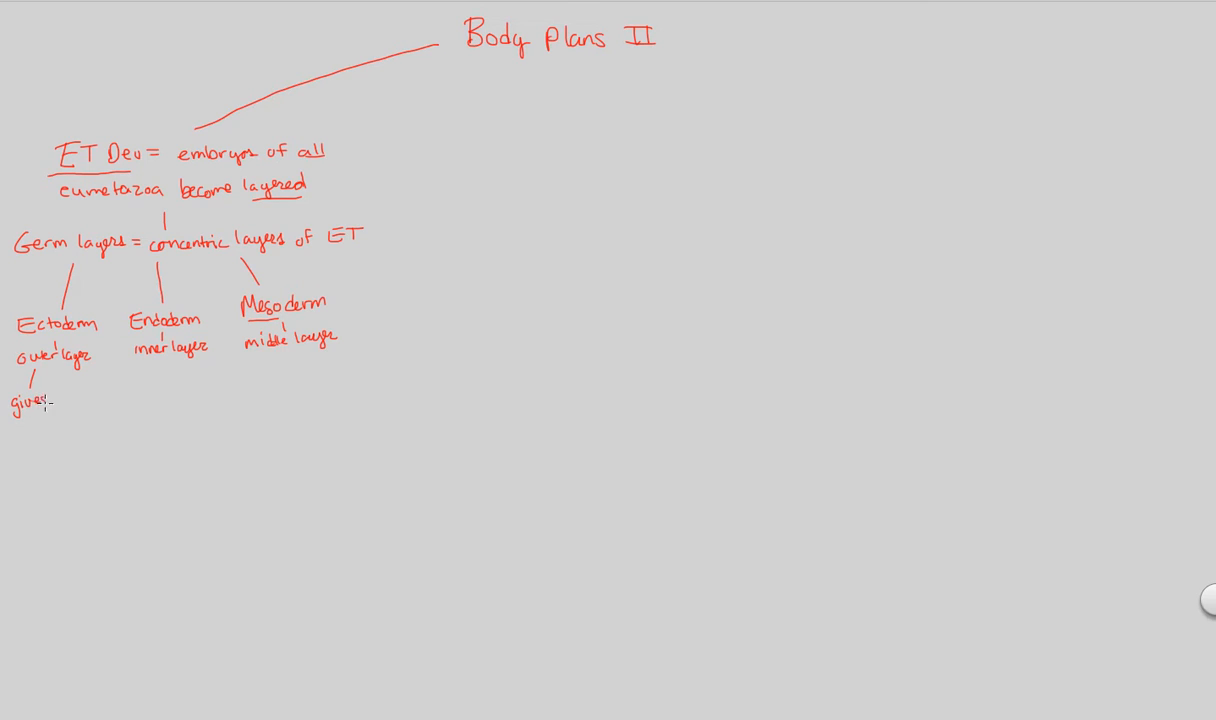
pyautogui.write('rise to outer covering')
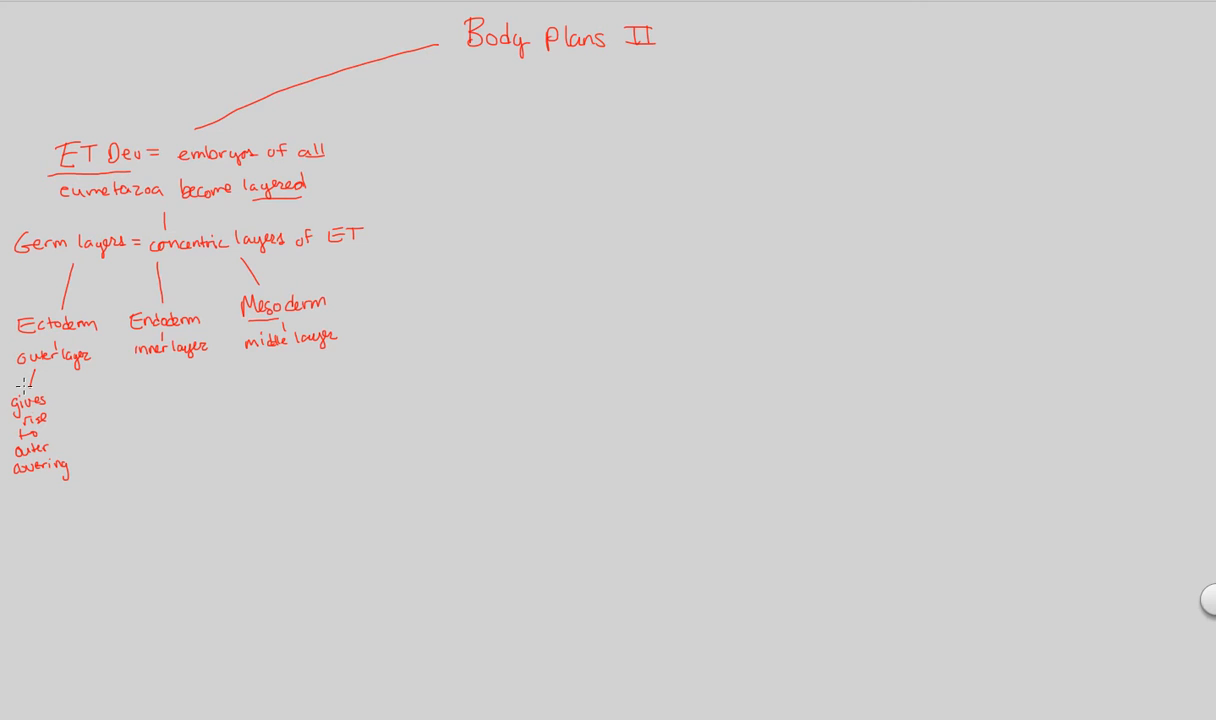
pyautogui.moveTo(248, 396)
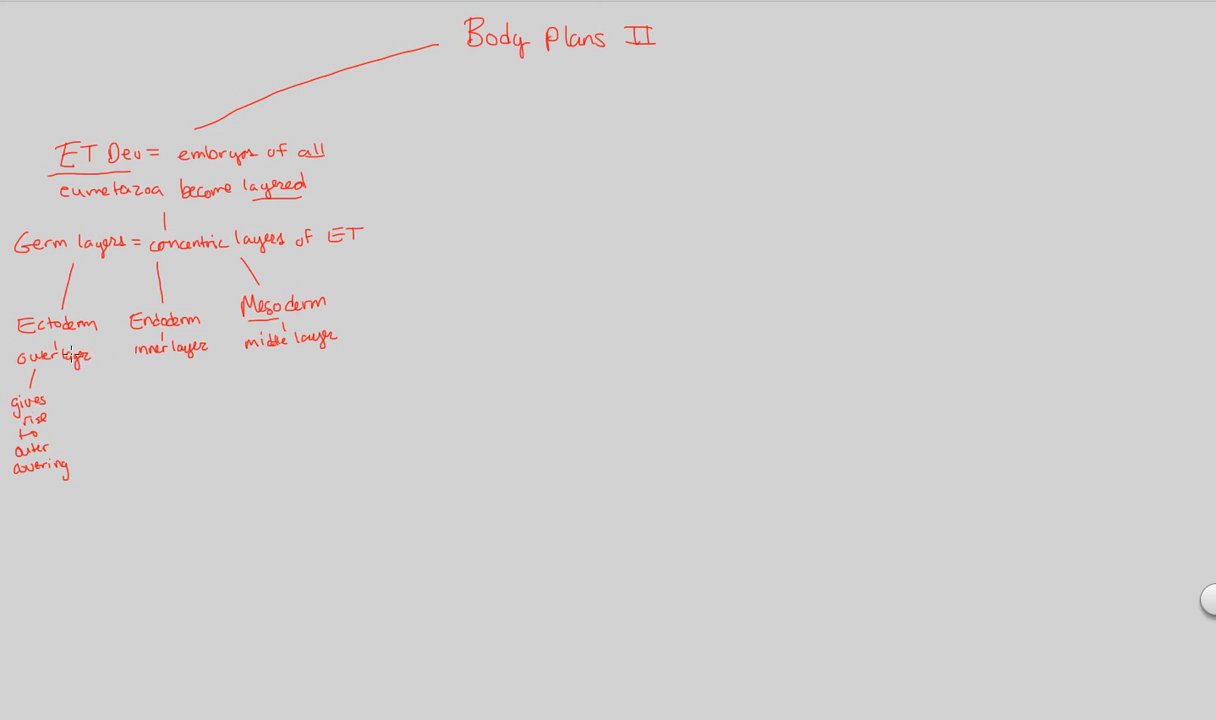
pyautogui.moveTo(90, 370)
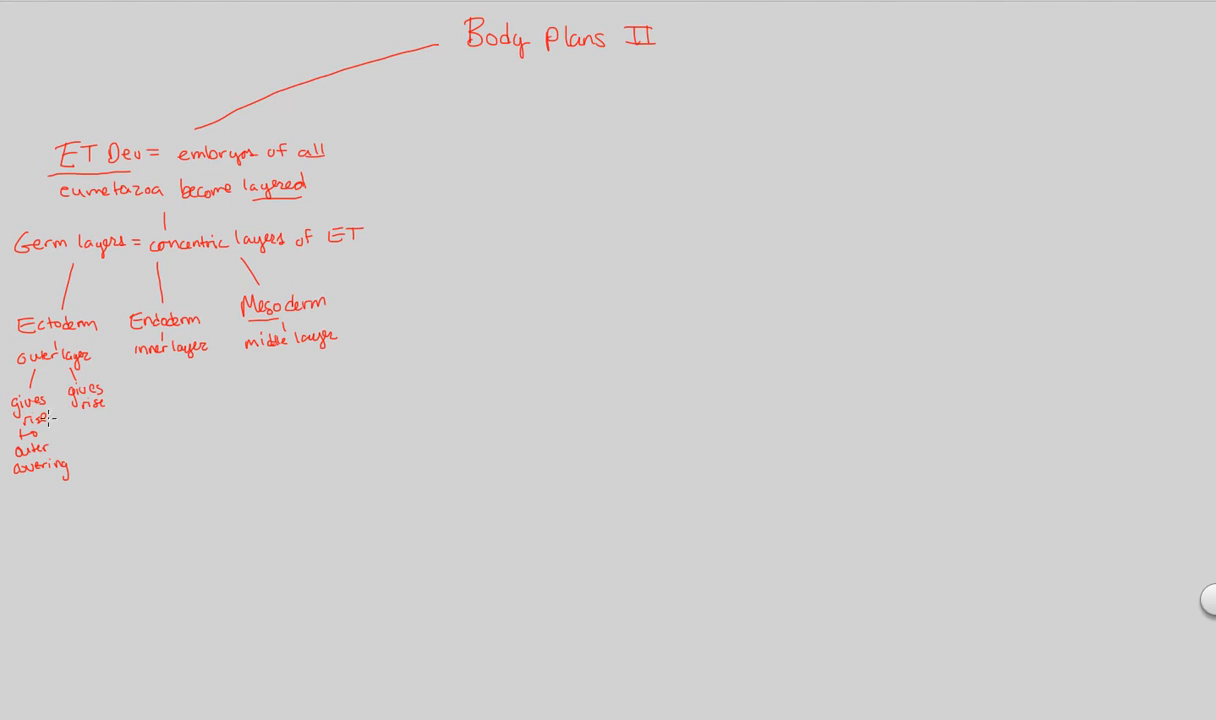
pyautogui.write('to')
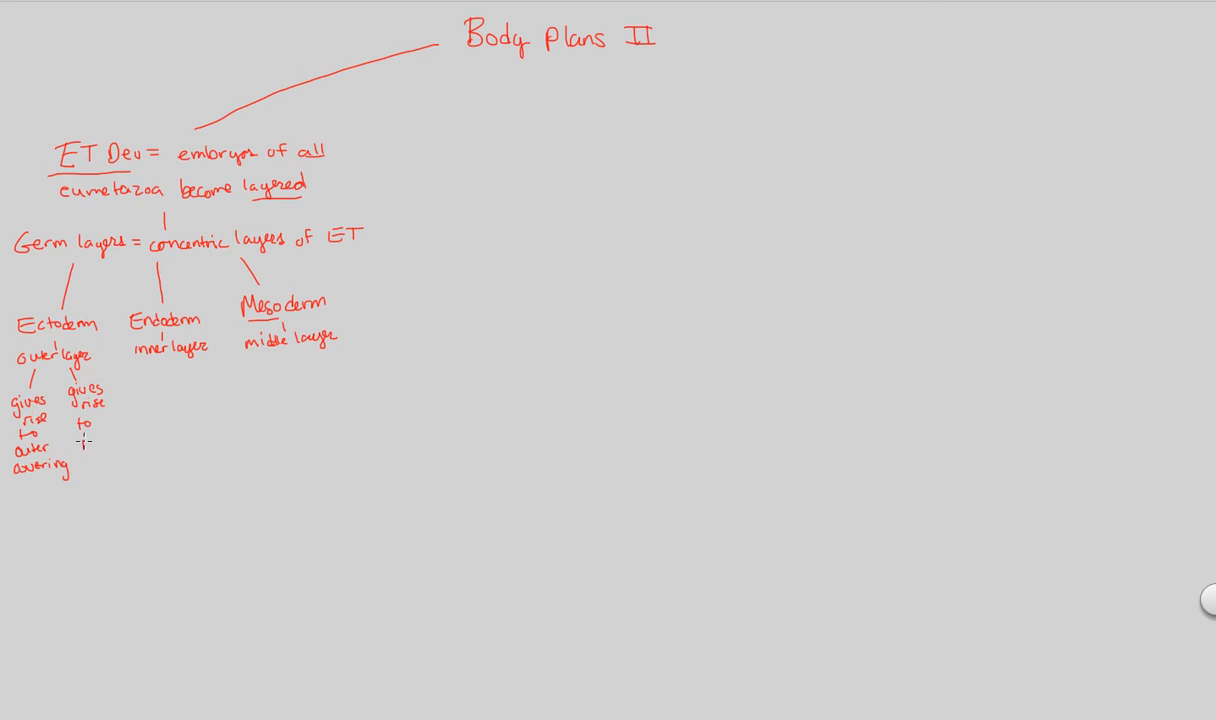
pyautogui.write('N.S')
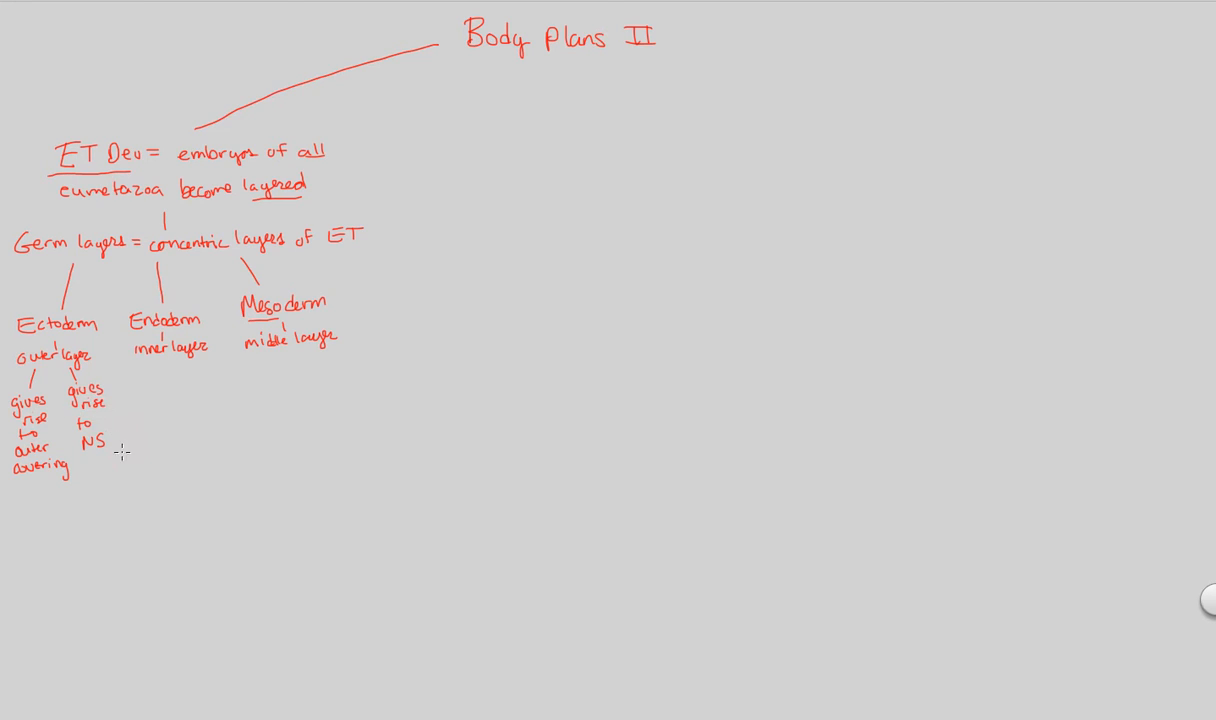
pyautogui.moveTo(188, 394)
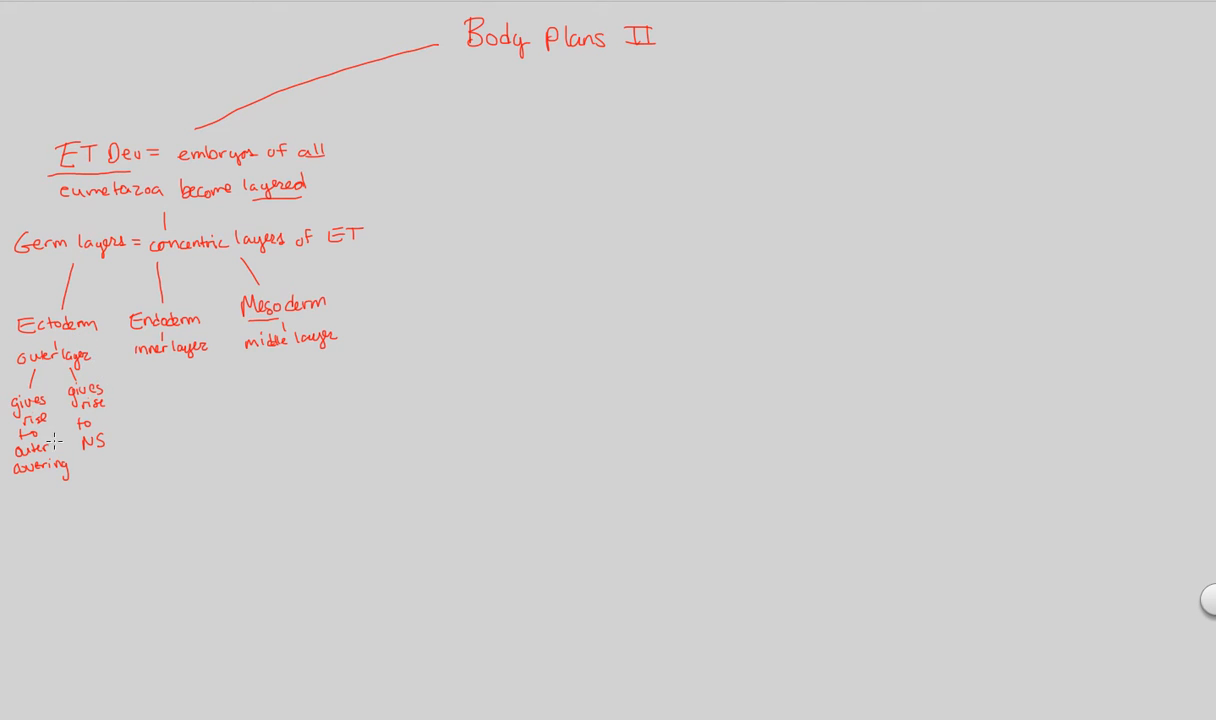
pyautogui.moveTo(98, 450)
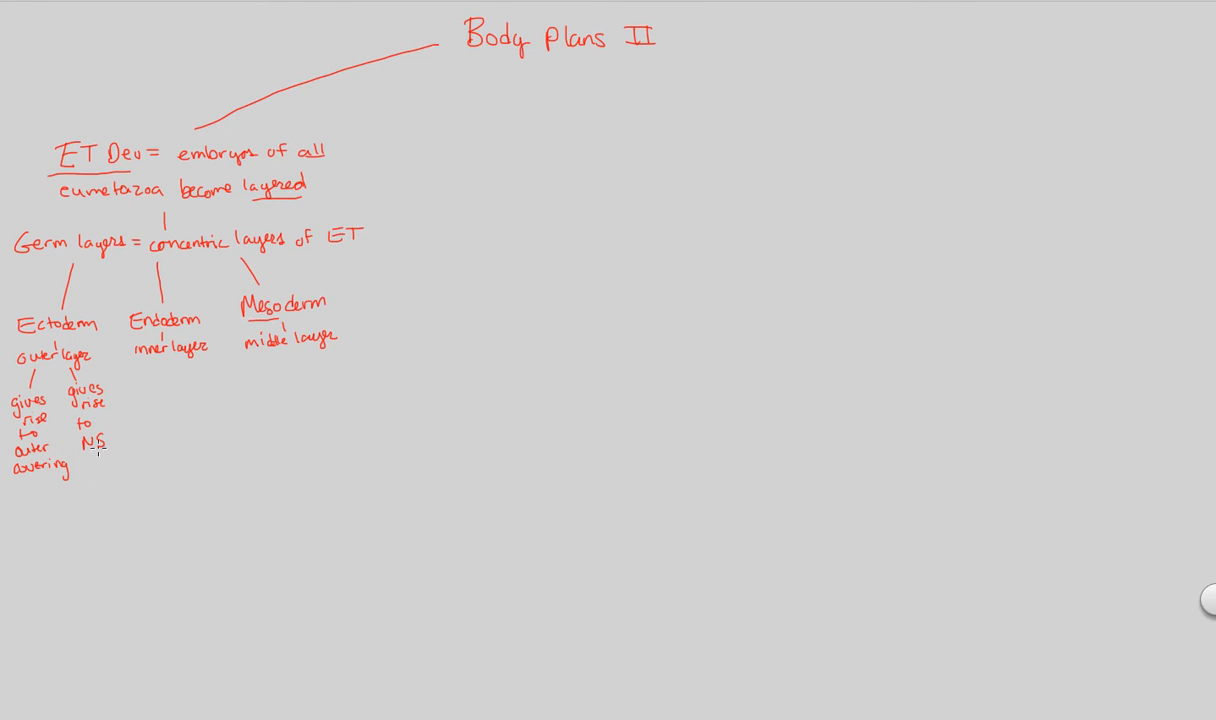
pyautogui.moveTo(140, 370)
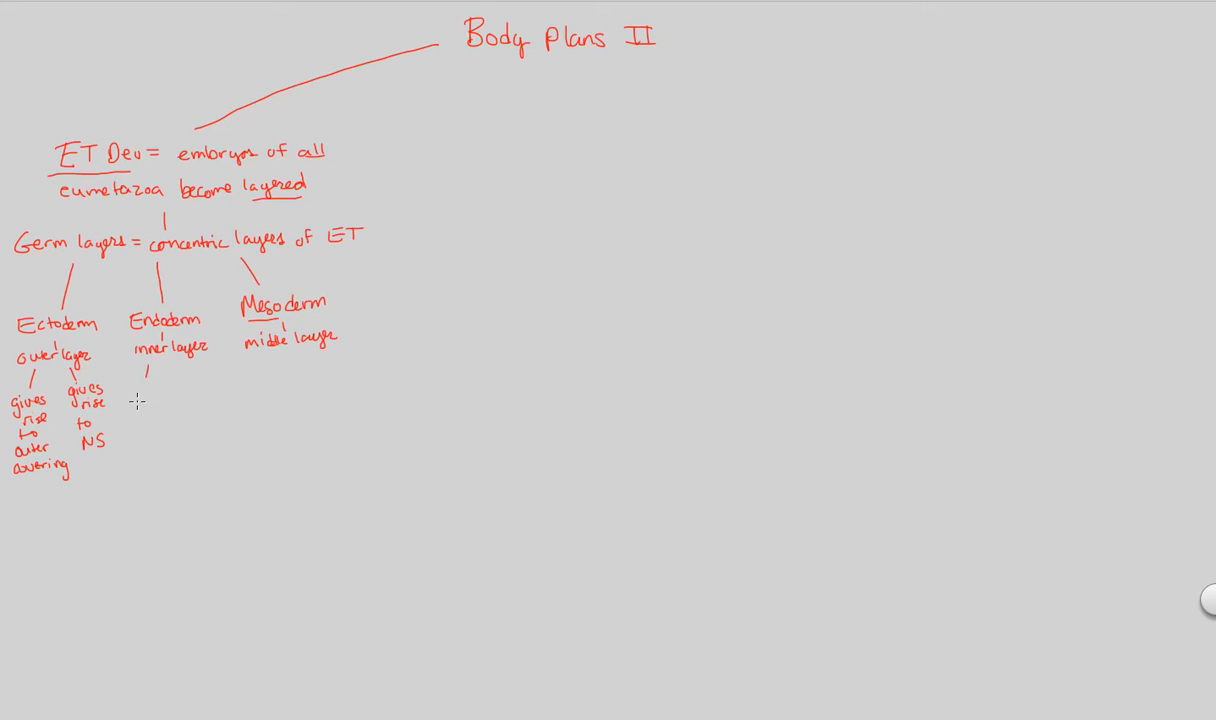
pyautogui.moveTo(124, 382)
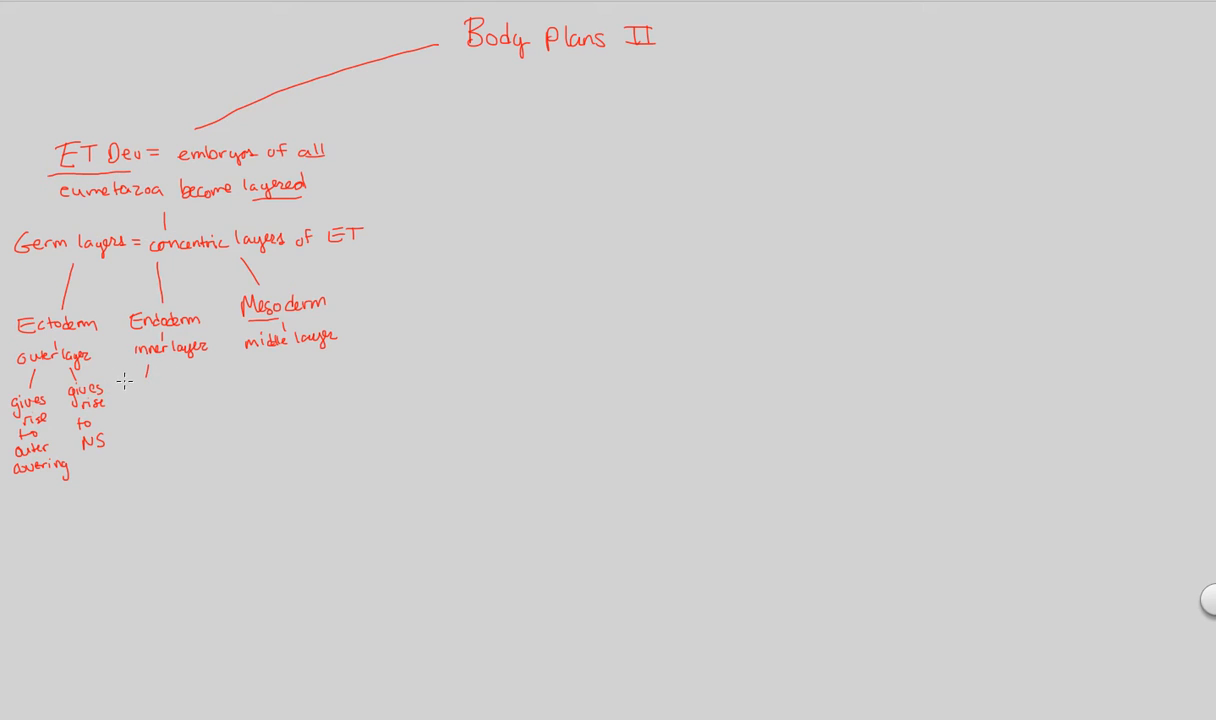
# Step: Under Endoderm write 'lines archenteron' and 'gives rise to digestive tract lining + organs'
pyautogui.write('line')
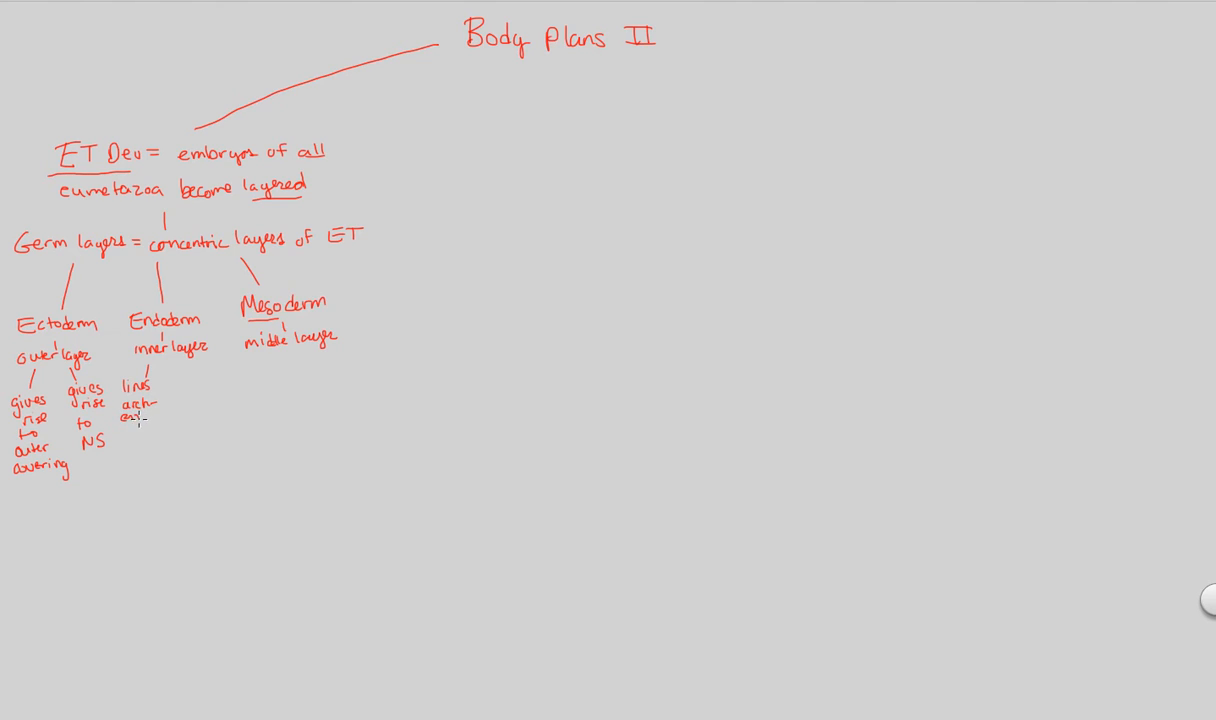
pyautogui.moveTo(136, 418)
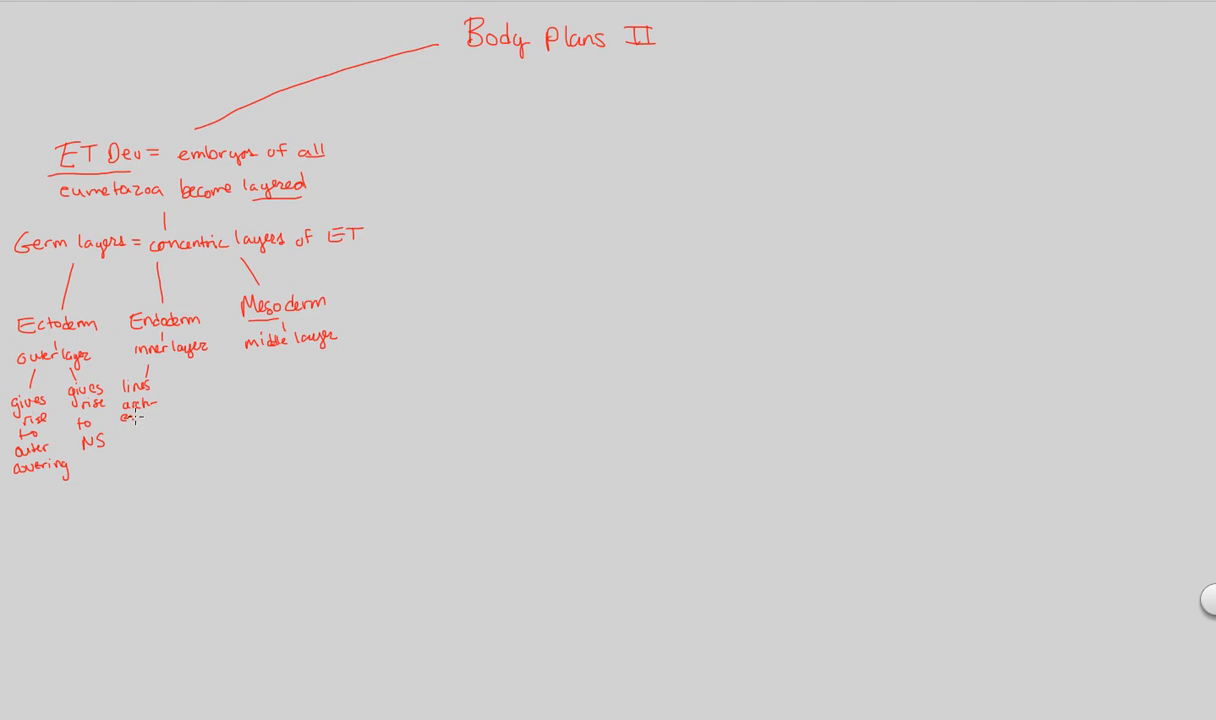
pyautogui.write('enteron')
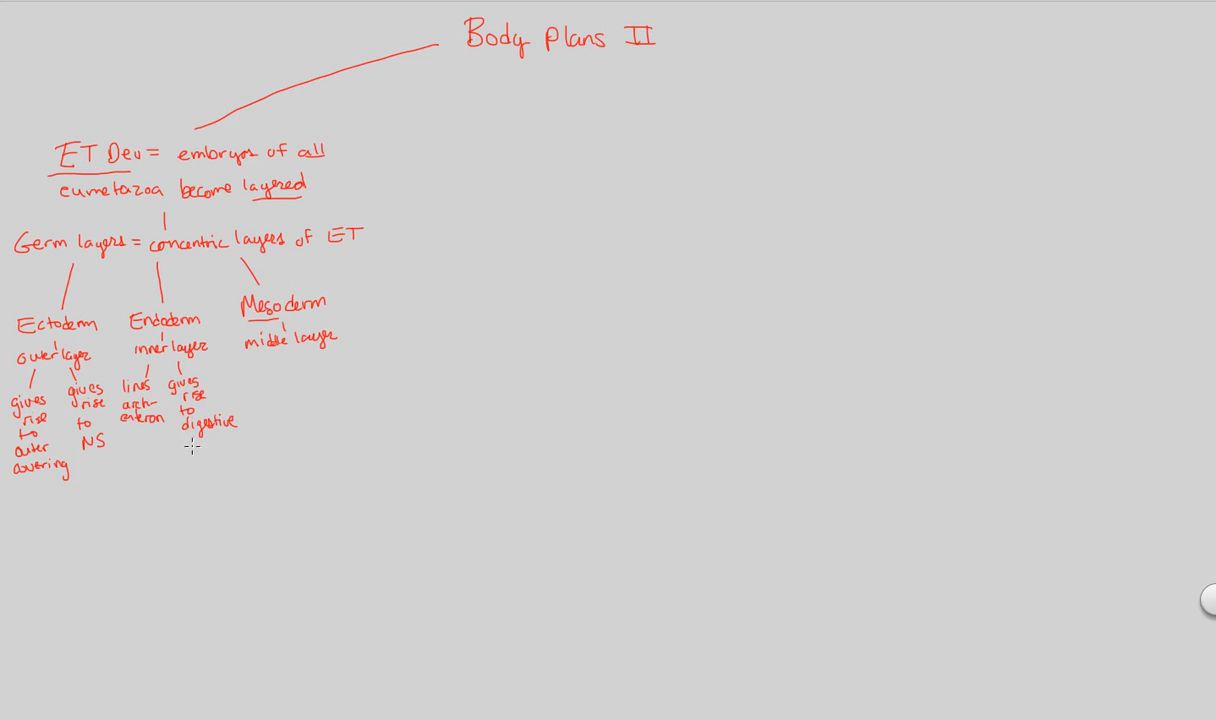
pyautogui.write('tract')
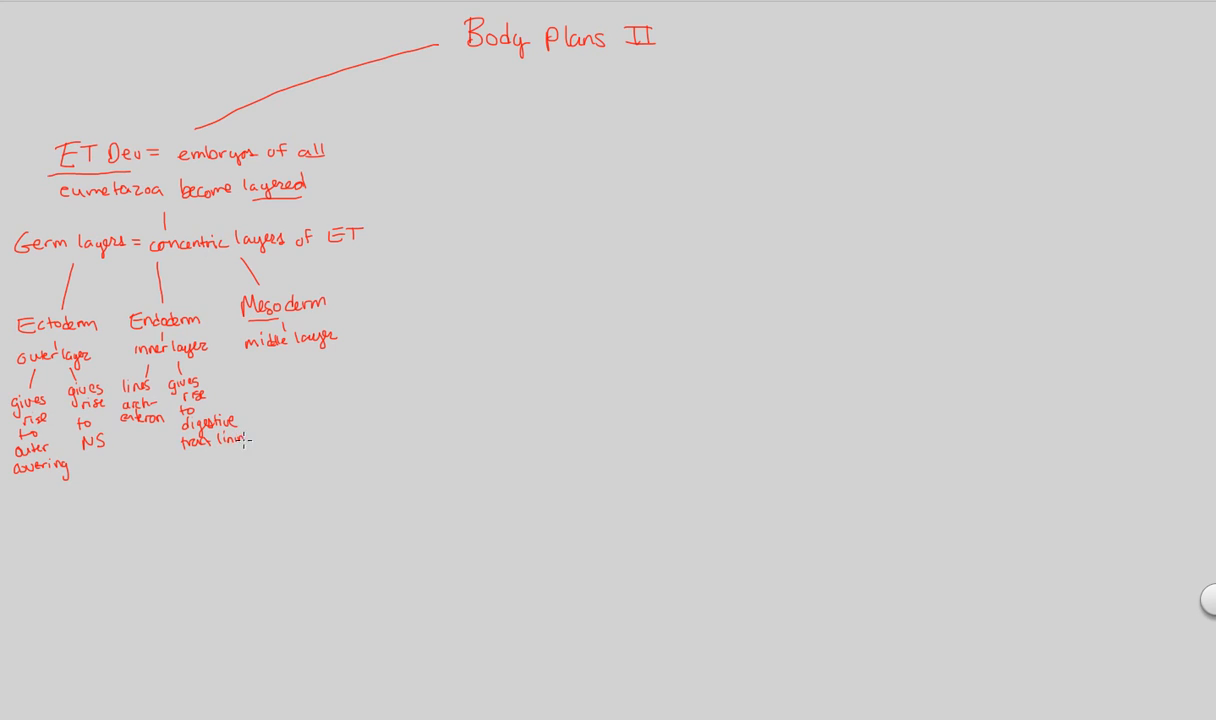
pyautogui.write('lining')
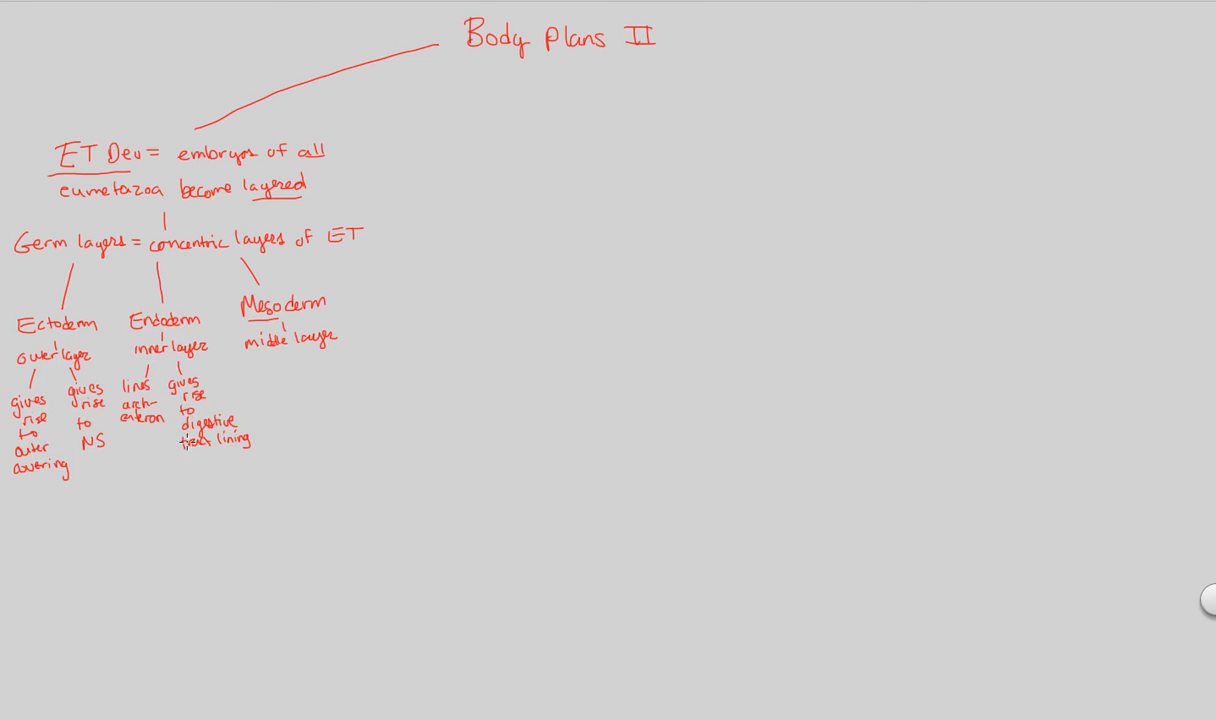
pyautogui.moveTo(216, 458)
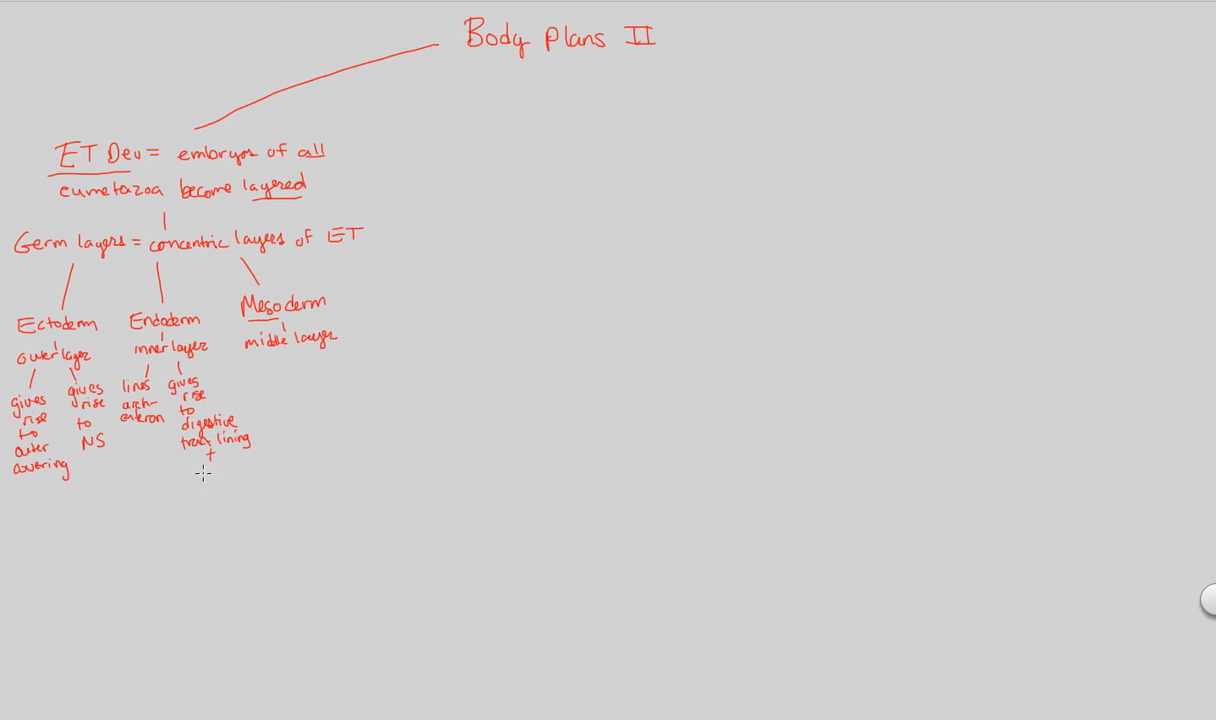
pyautogui.write('orga')
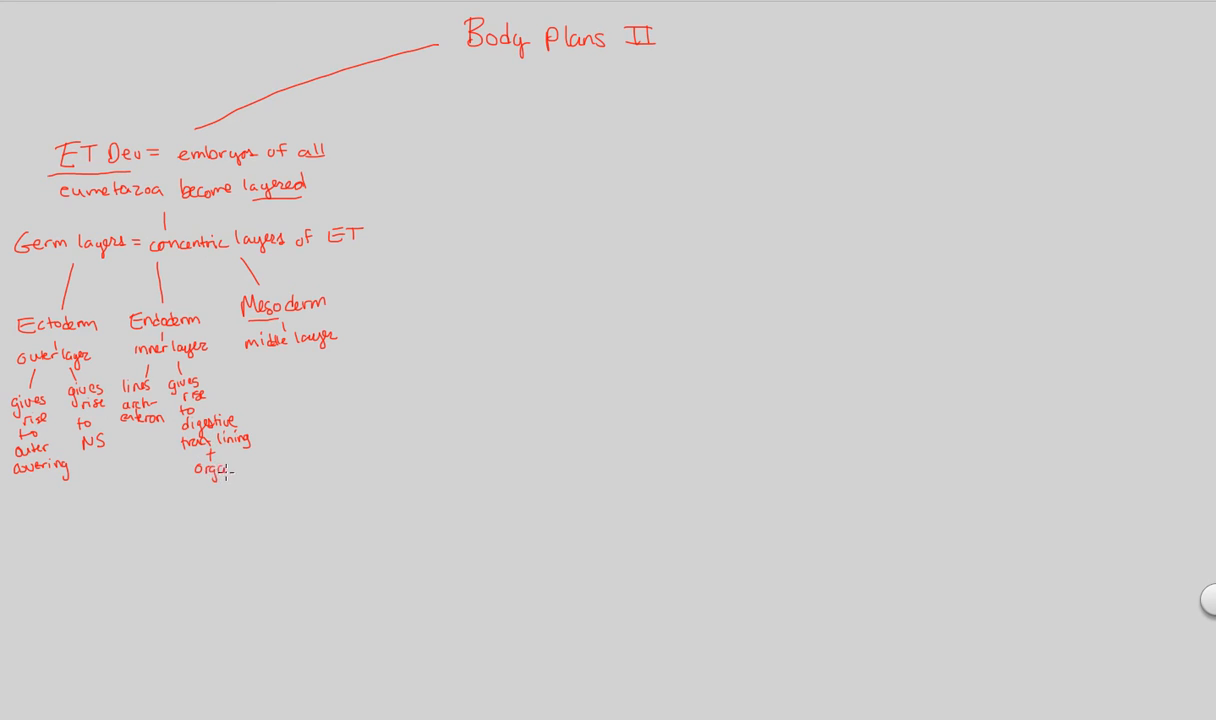
pyautogui.click(216, 468)
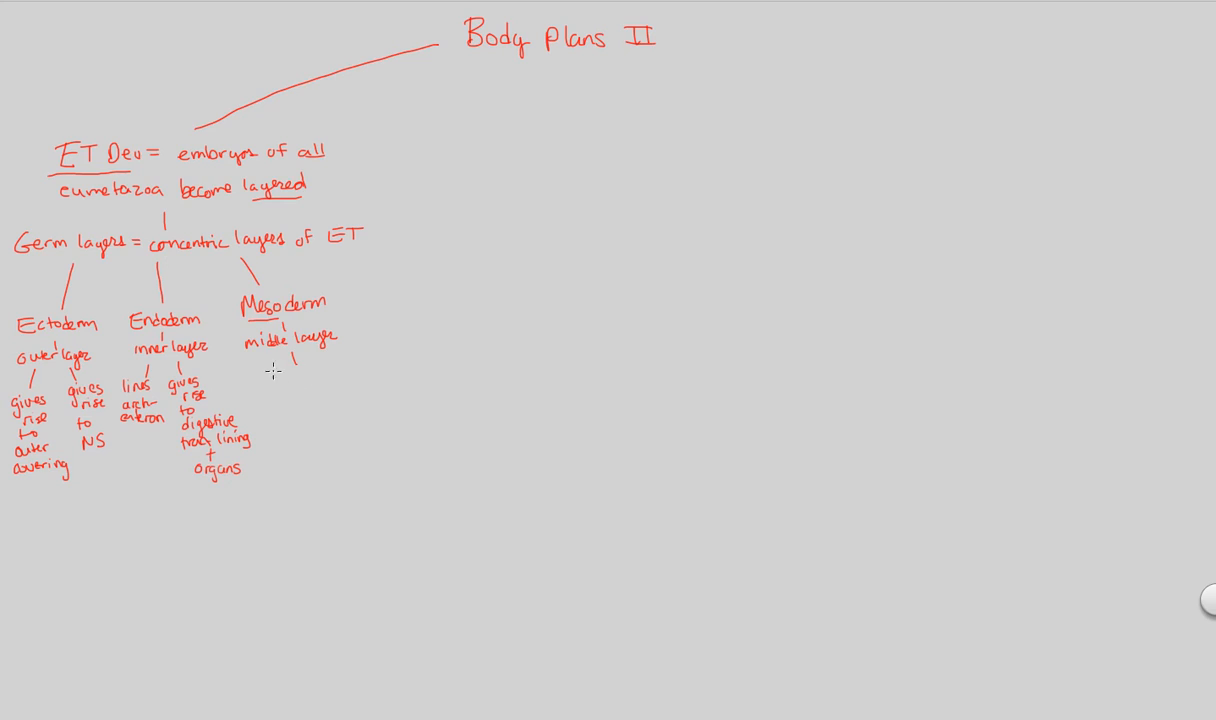
pyautogui.moveTo(228, 382)
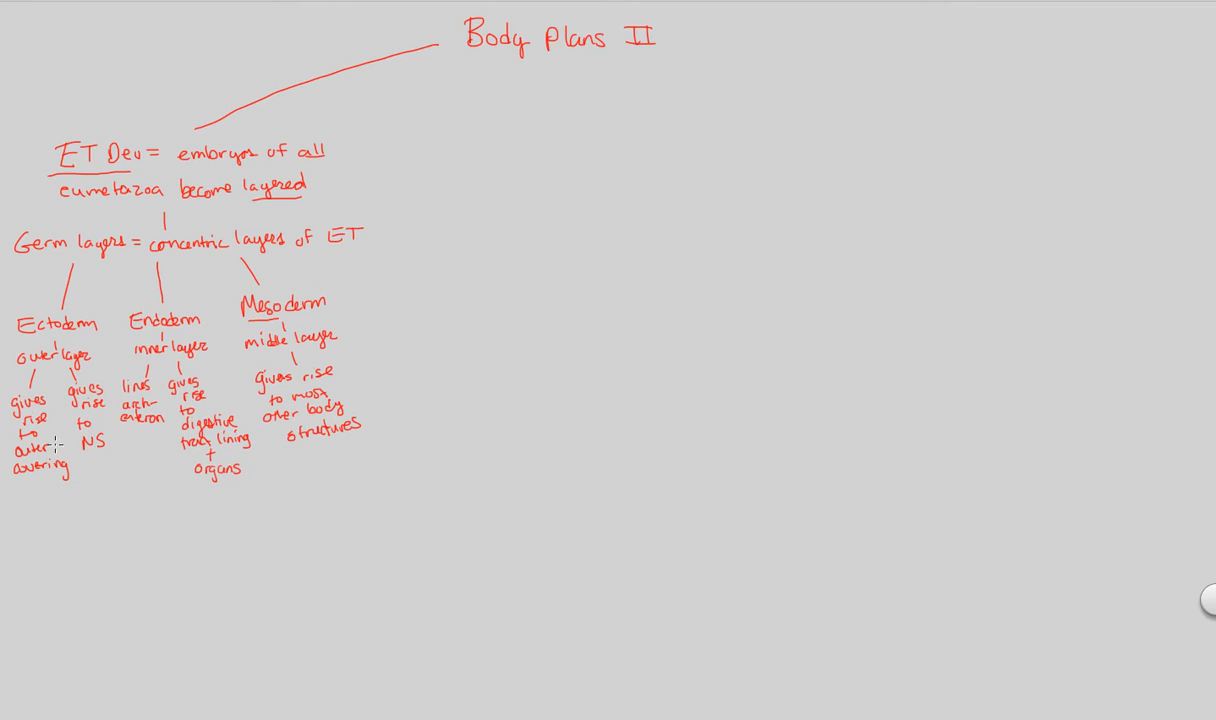
pyautogui.moveTo(130, 428)
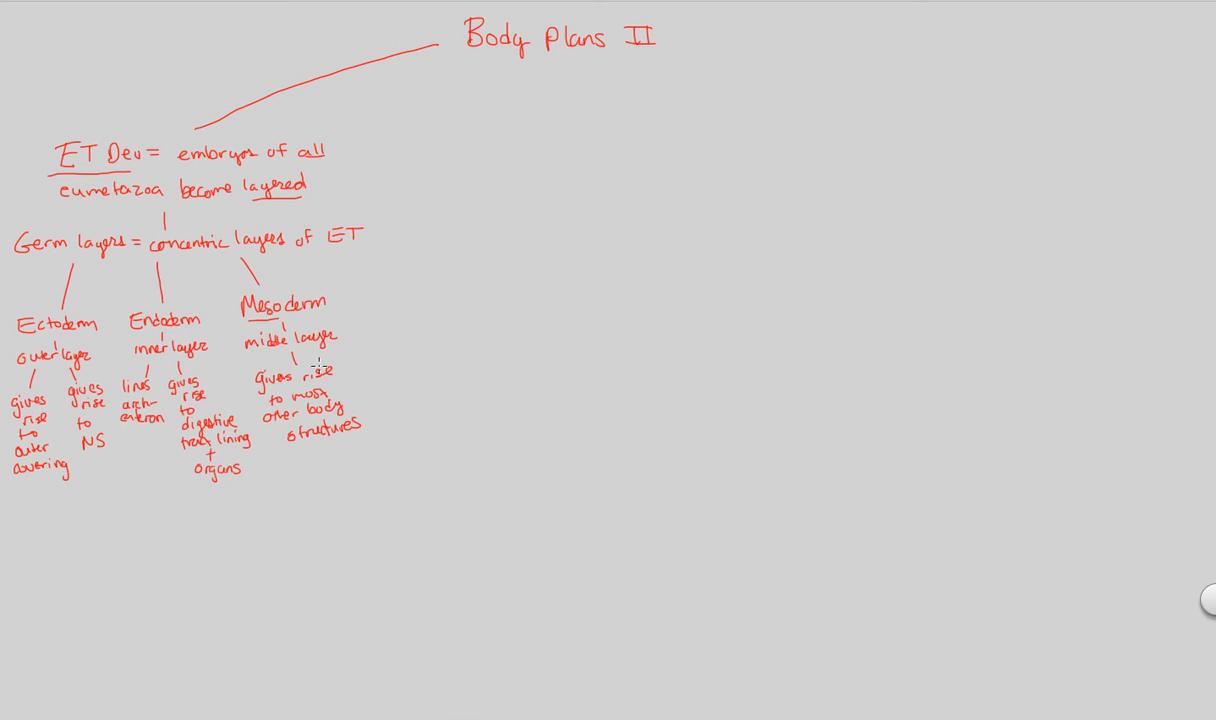
pyautogui.moveTo(10, 500)
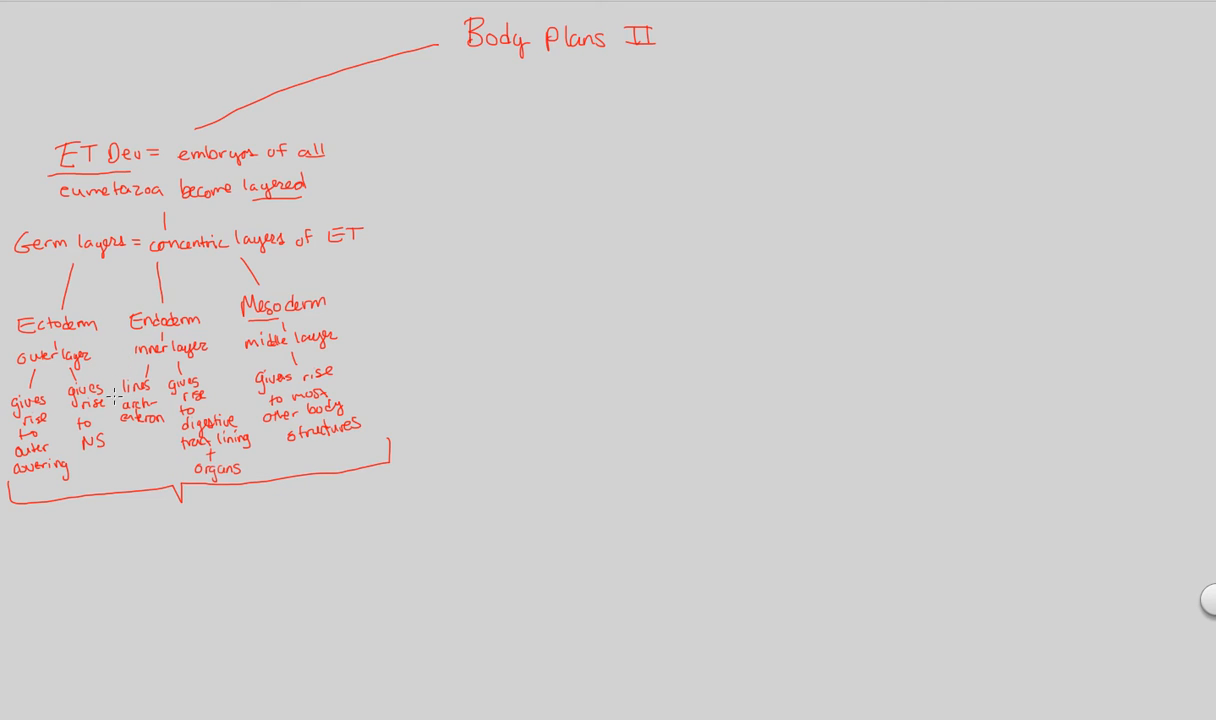
pyautogui.moveTo(198, 316)
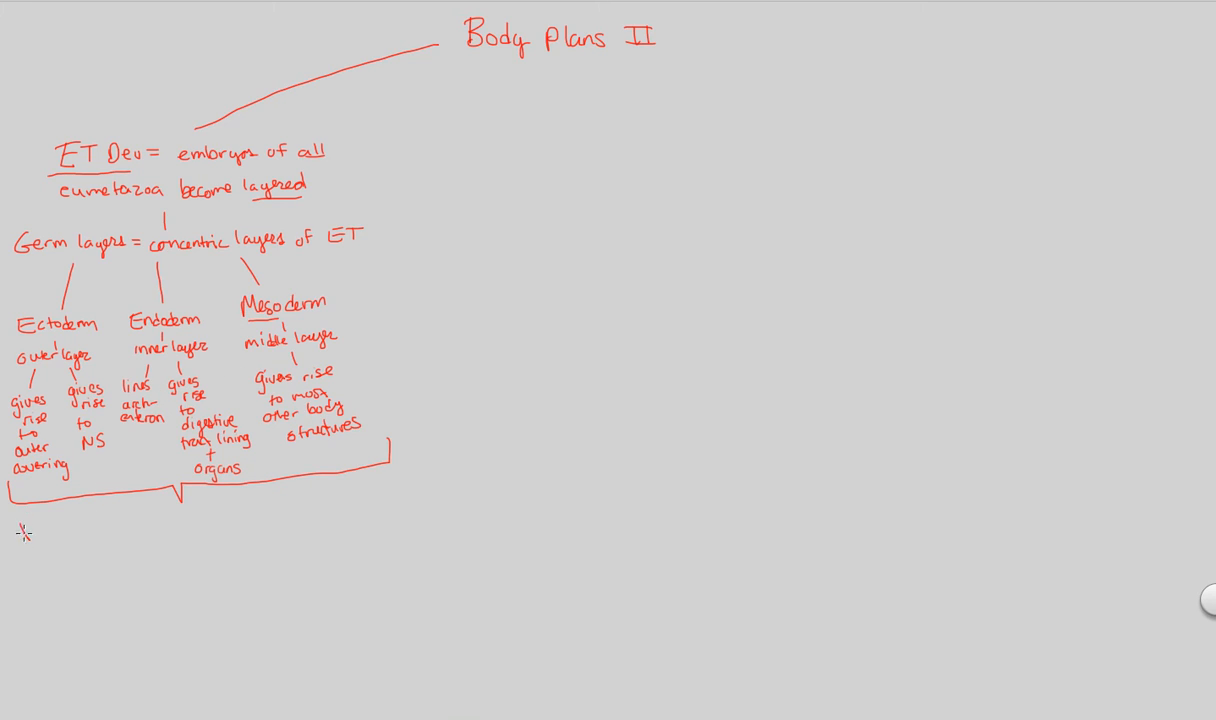
# Step: Bracket the three layers and write 'Diploblastic Grps vs. Triploblastic Orgs'
pyautogui.write('Diploblastic')
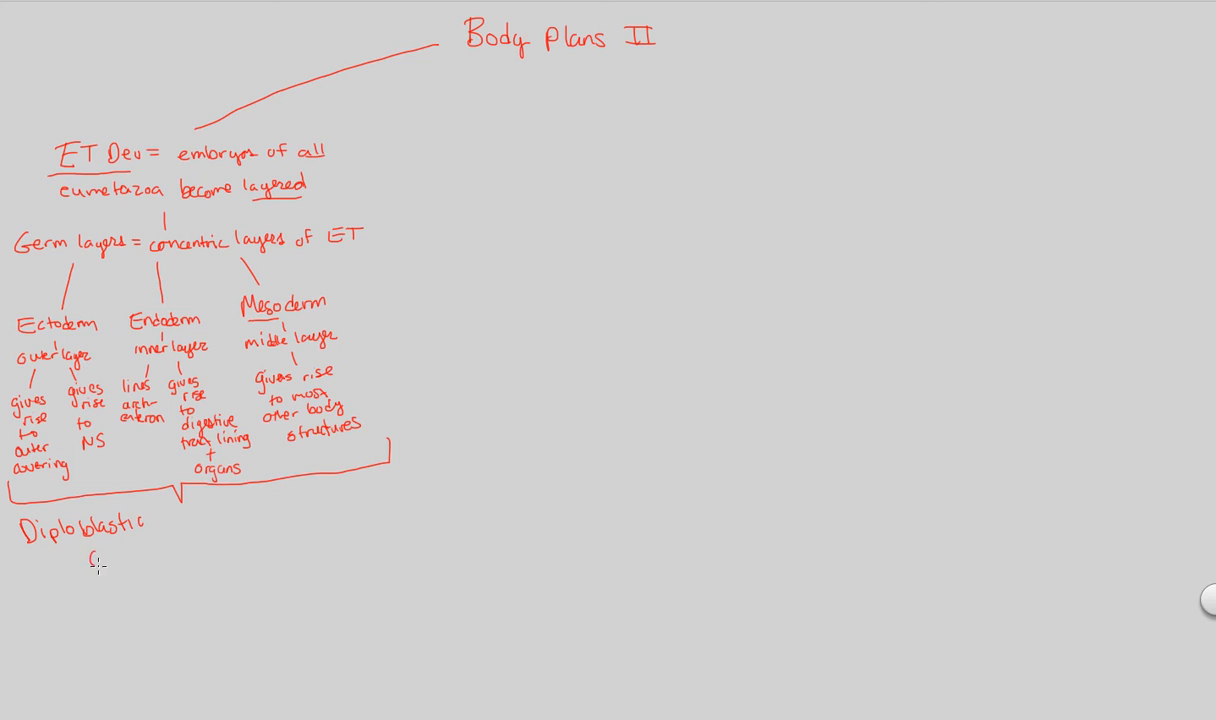
pyautogui.write('Grp')
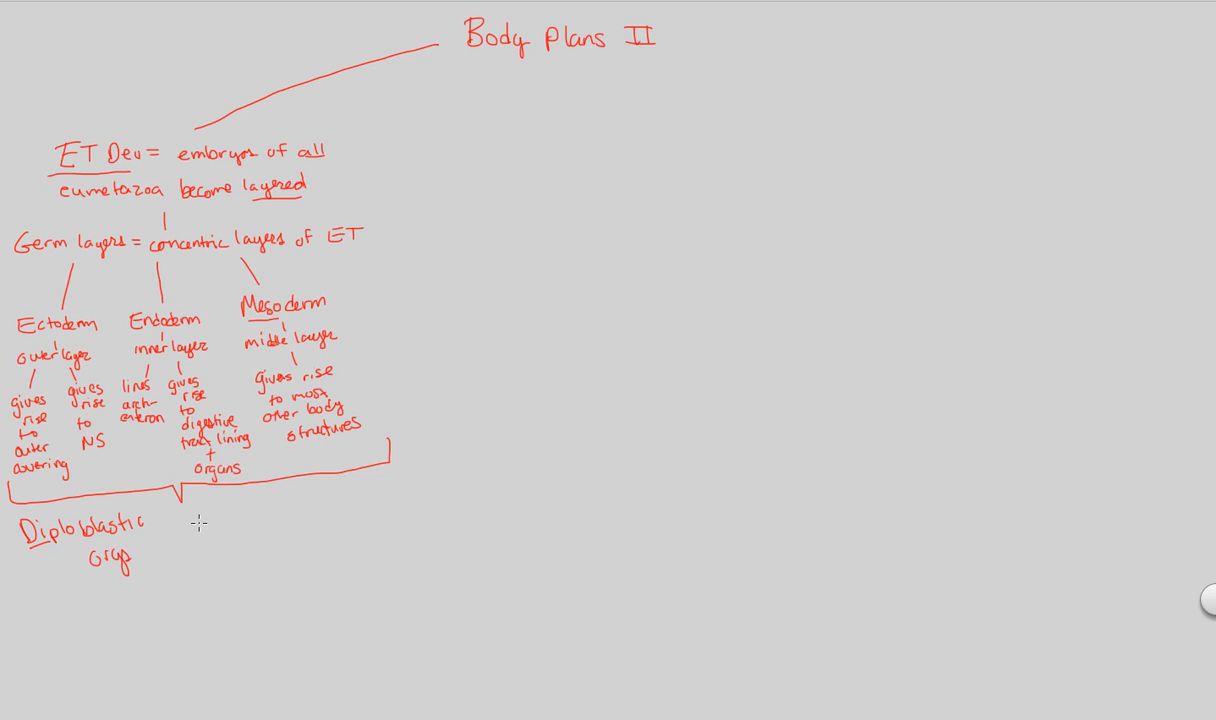
pyautogui.write('vs.')
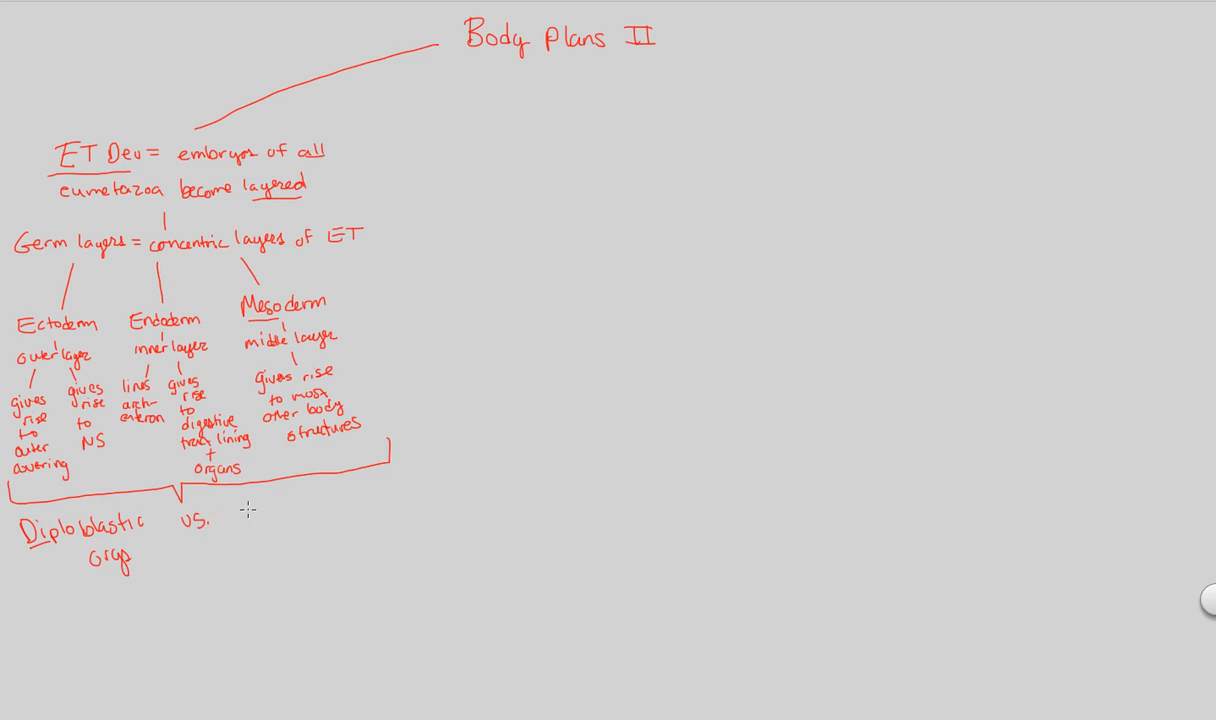
pyautogui.write('Trib')
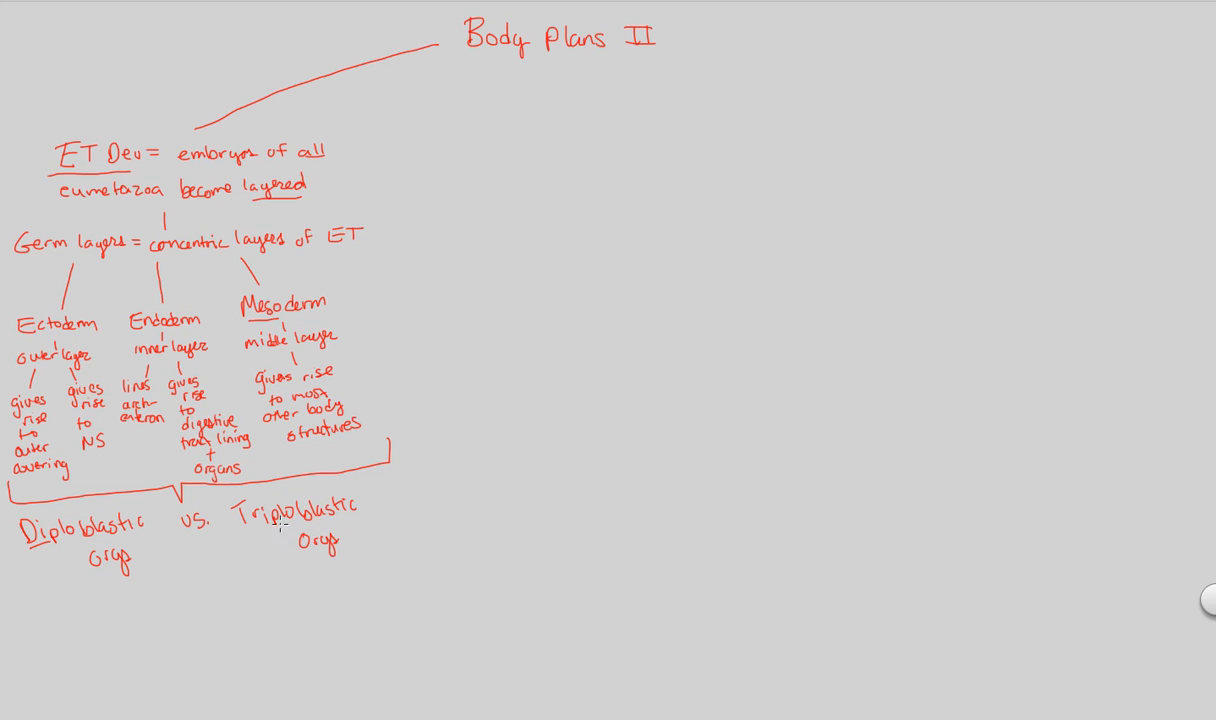
pyautogui.moveTo(308, 576)
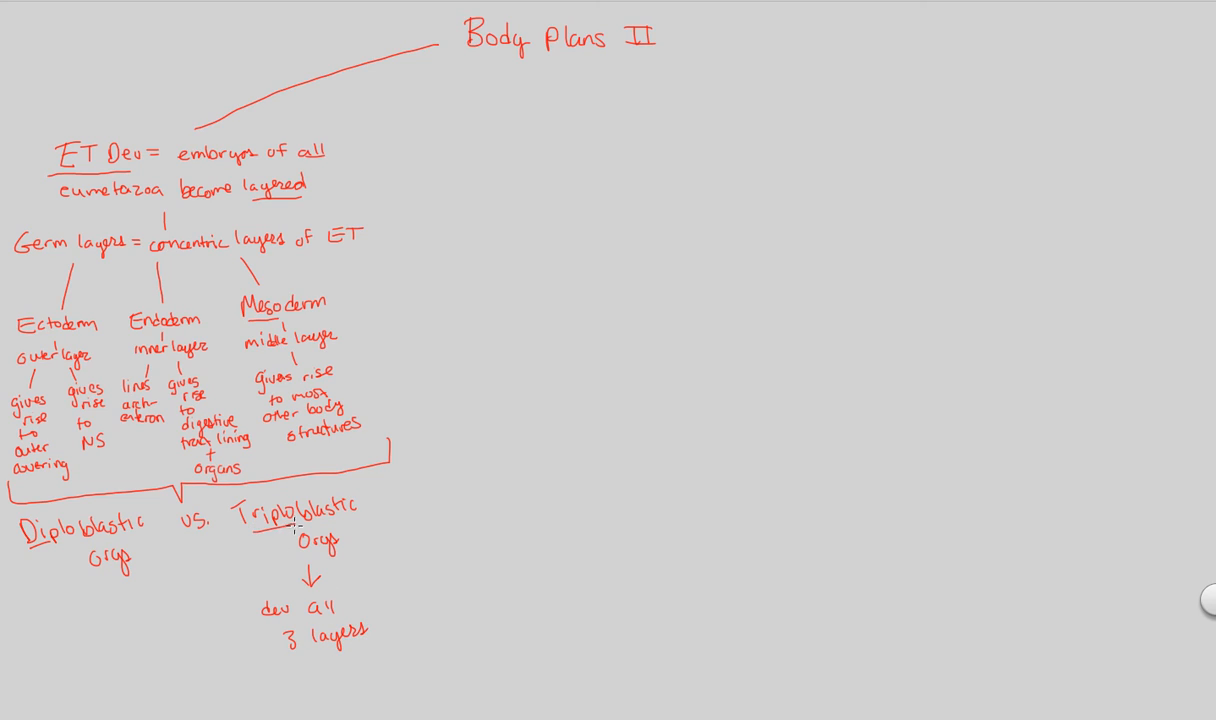
pyautogui.moveTo(66, 584)
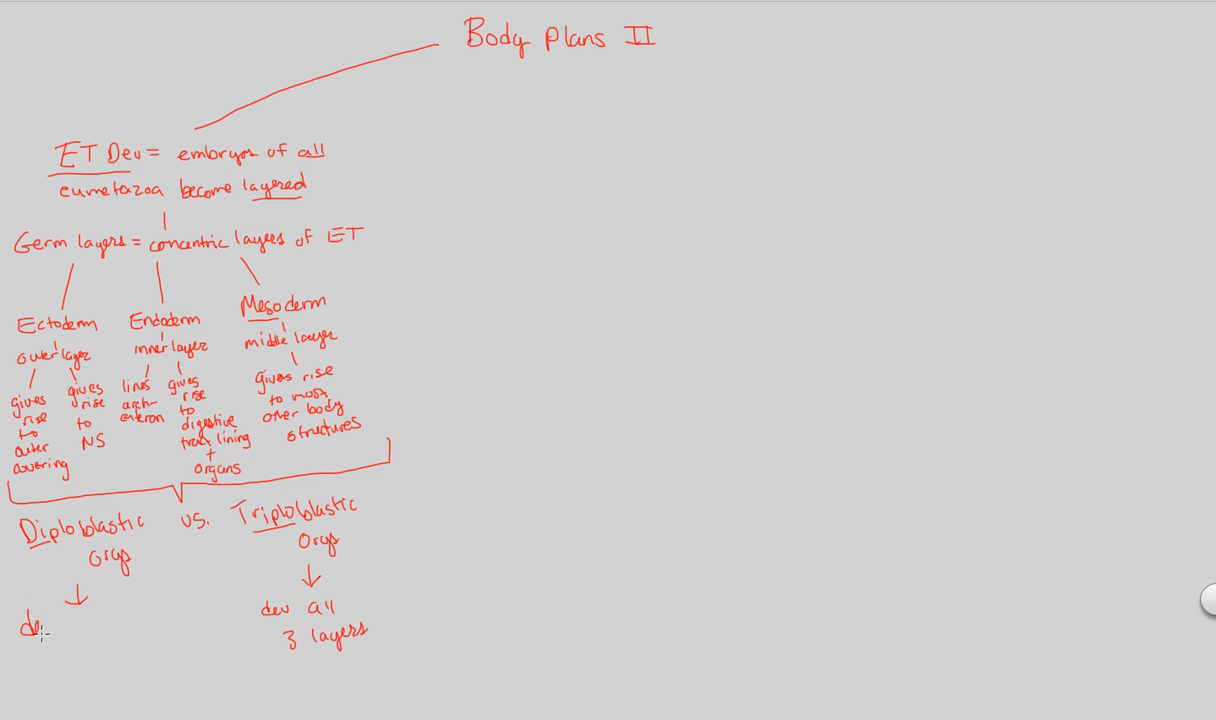
# Step: Note under Diploblastic that they 'dev only endo + ecto'
pyautogui.write('dev only')
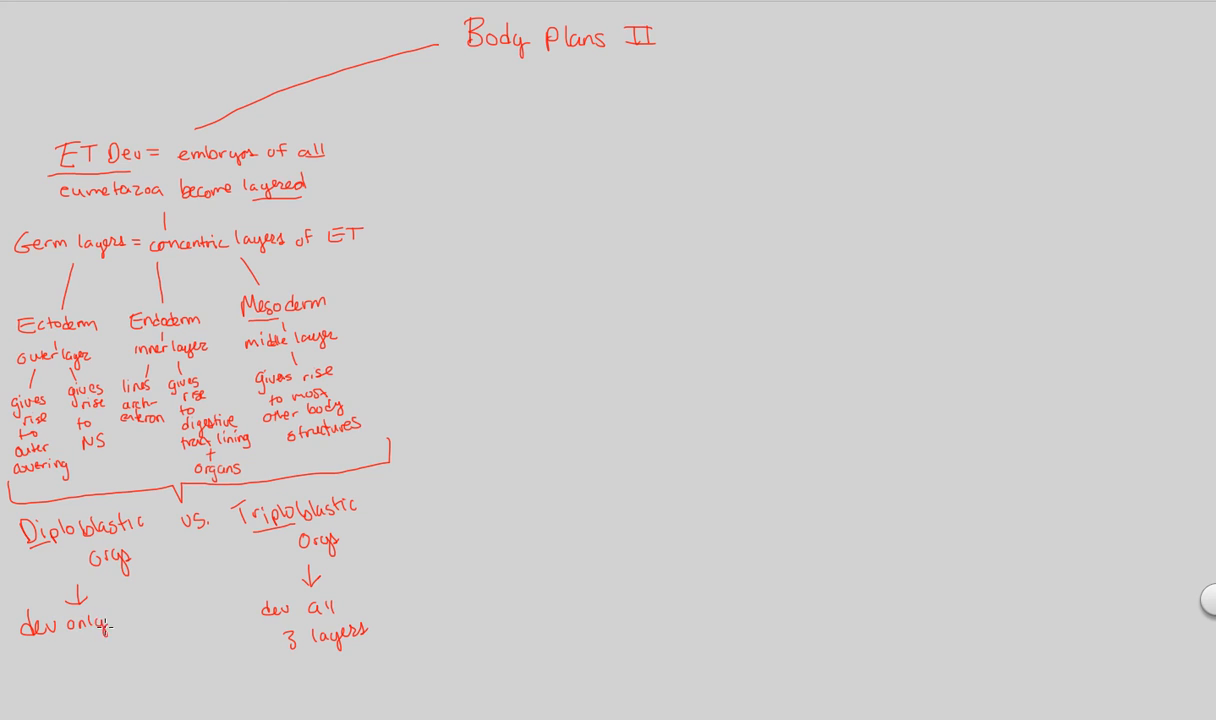
pyautogui.write('endo')
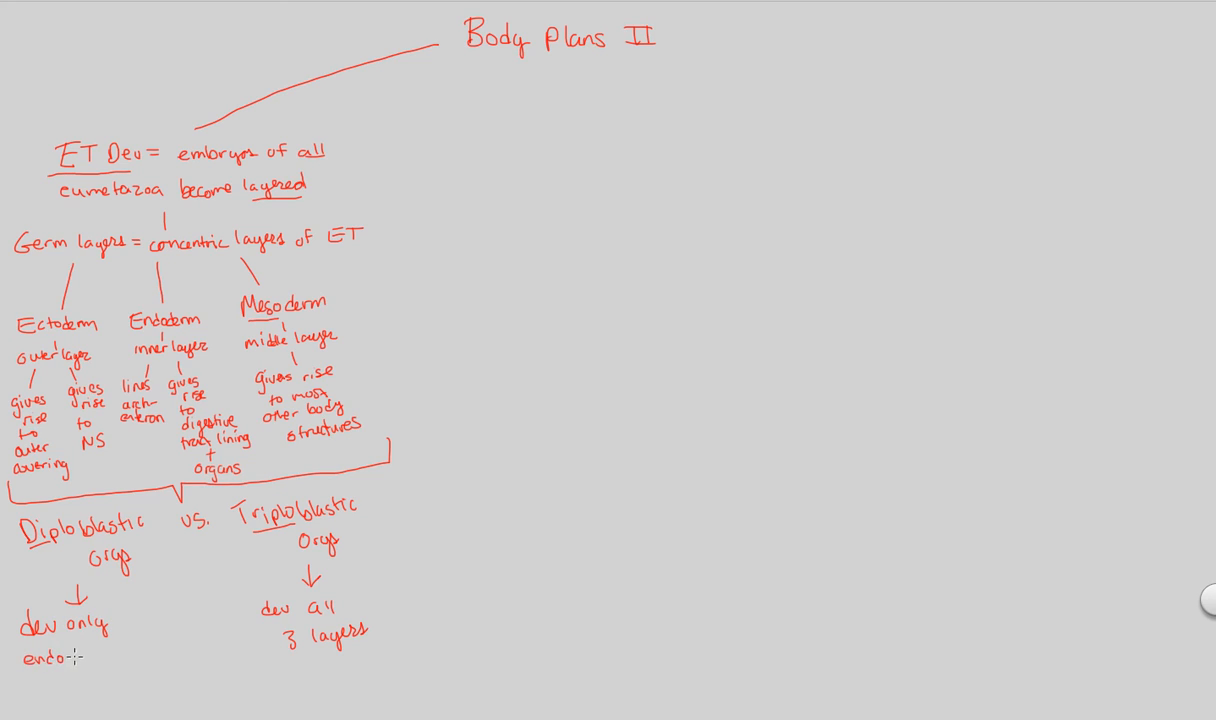
pyautogui.write('+ ecto')
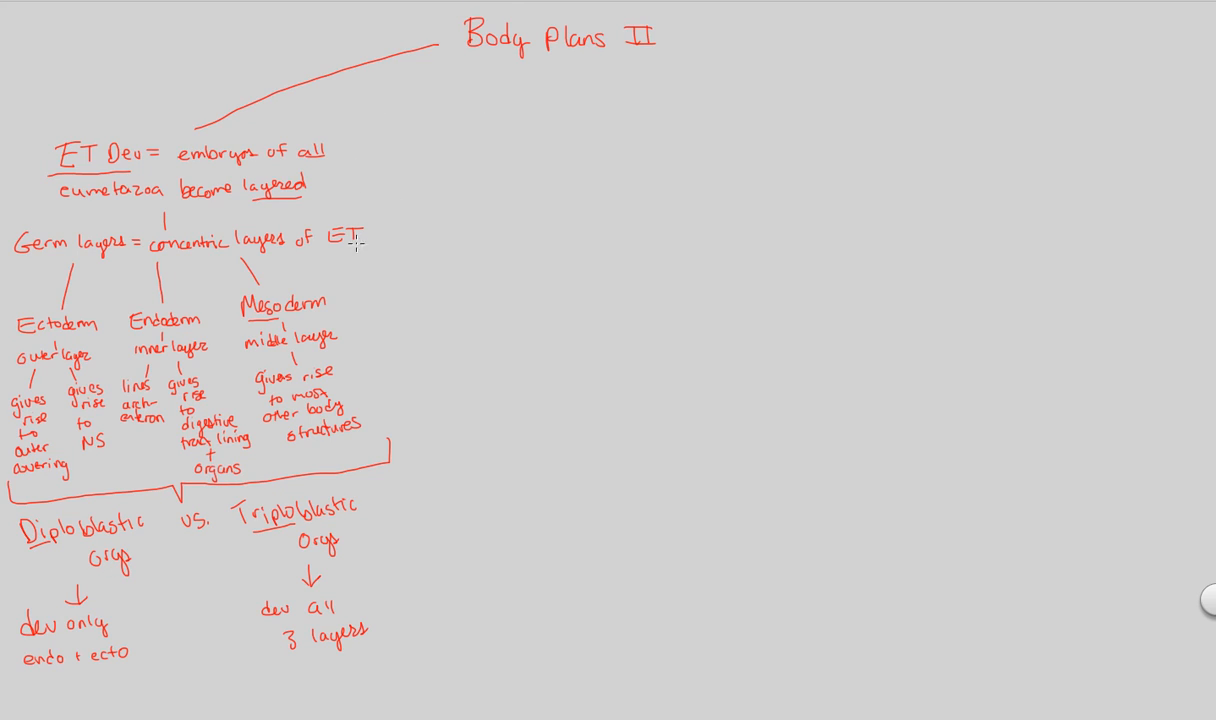
pyautogui.moveTo(276, 504)
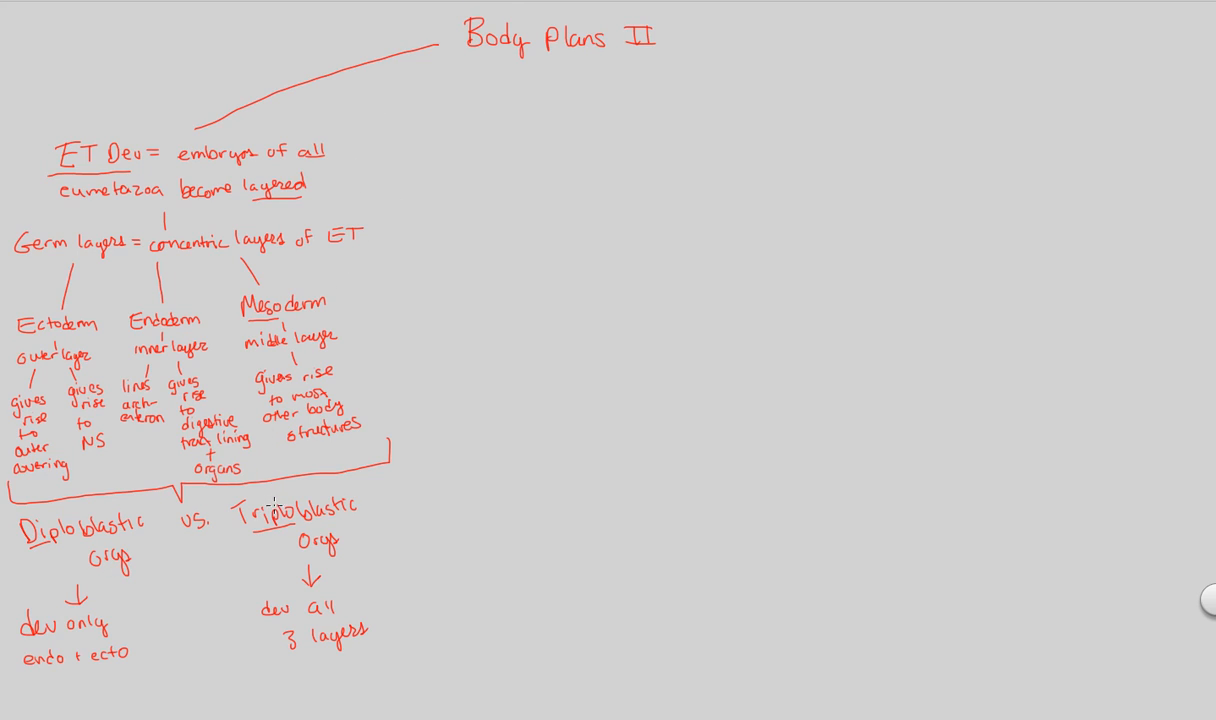
pyautogui.moveTo(124, 624)
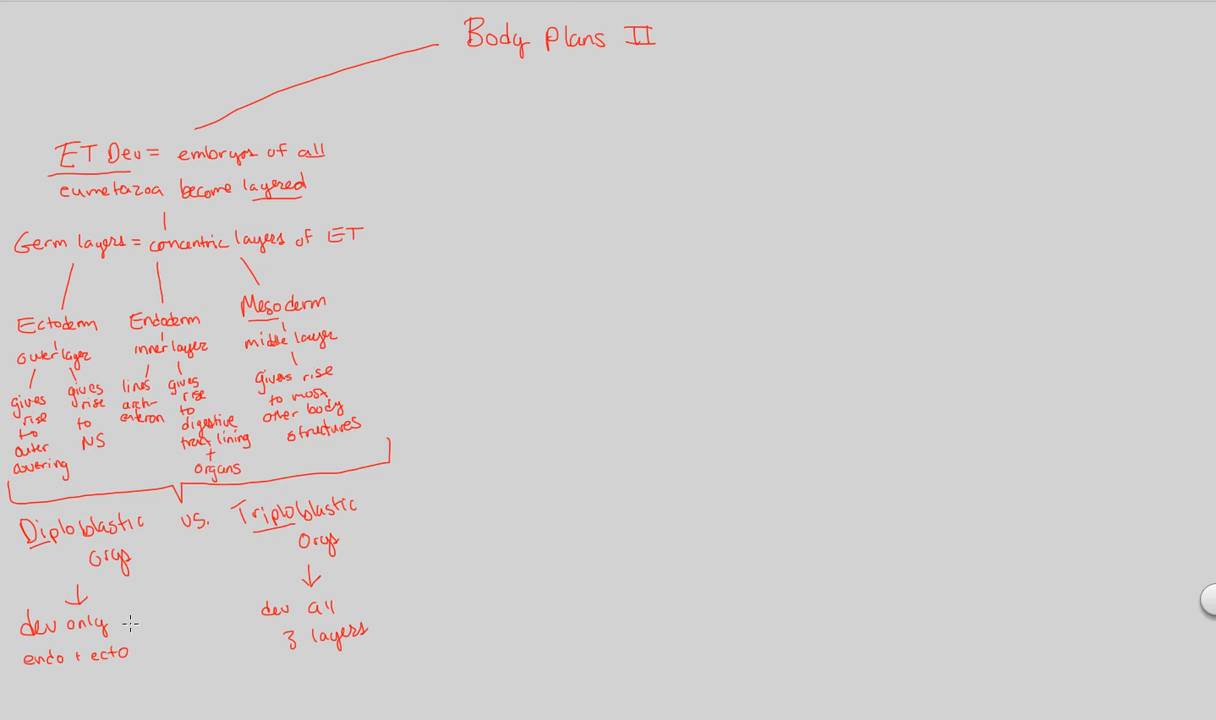
pyautogui.moveTo(238, 552)
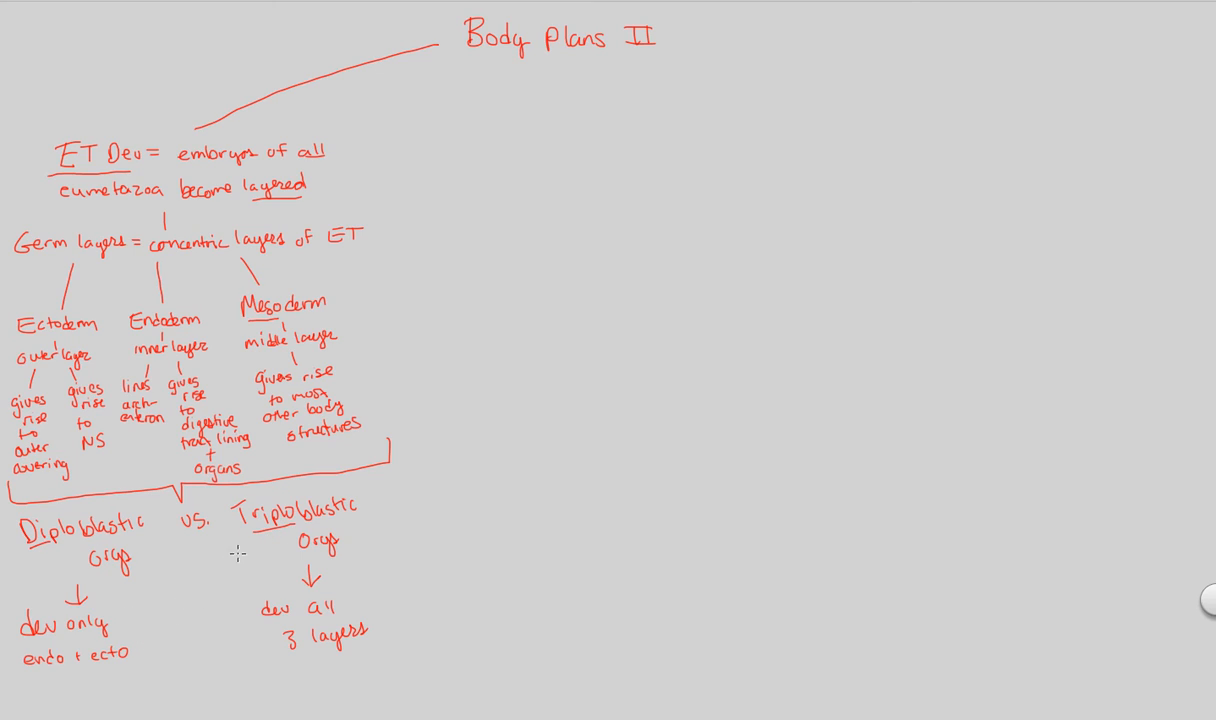
pyautogui.moveTo(22, 374)
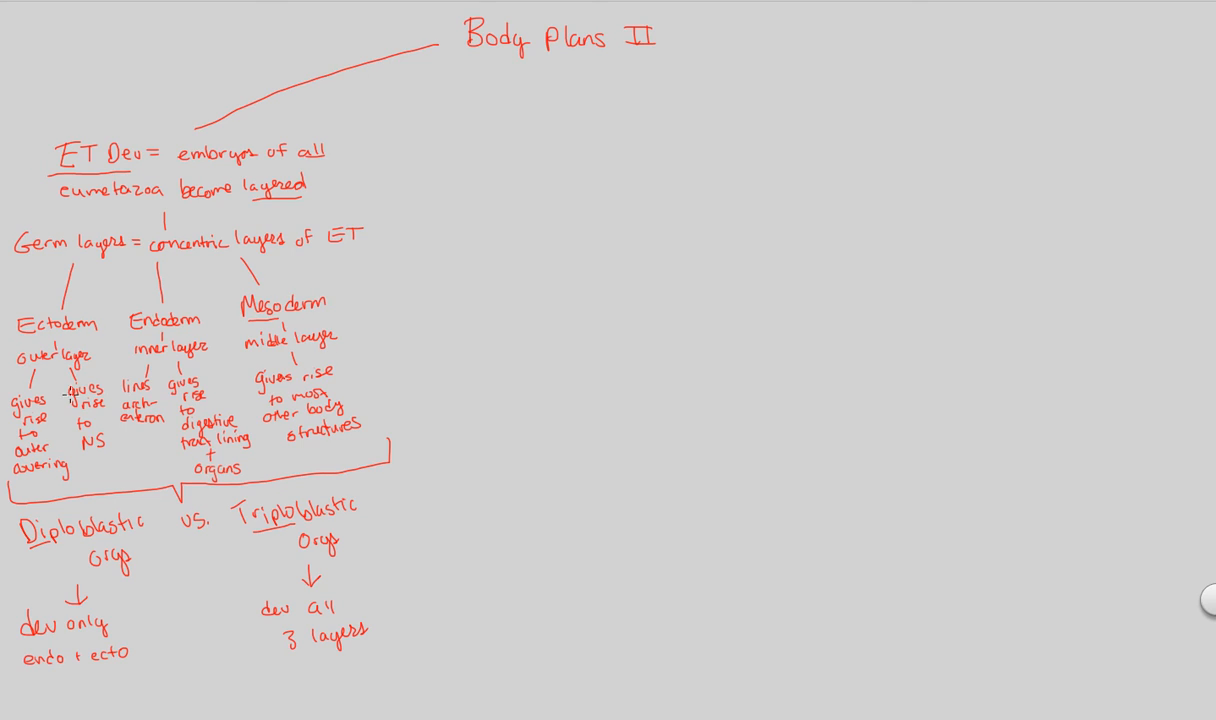
pyautogui.moveTo(210, 540)
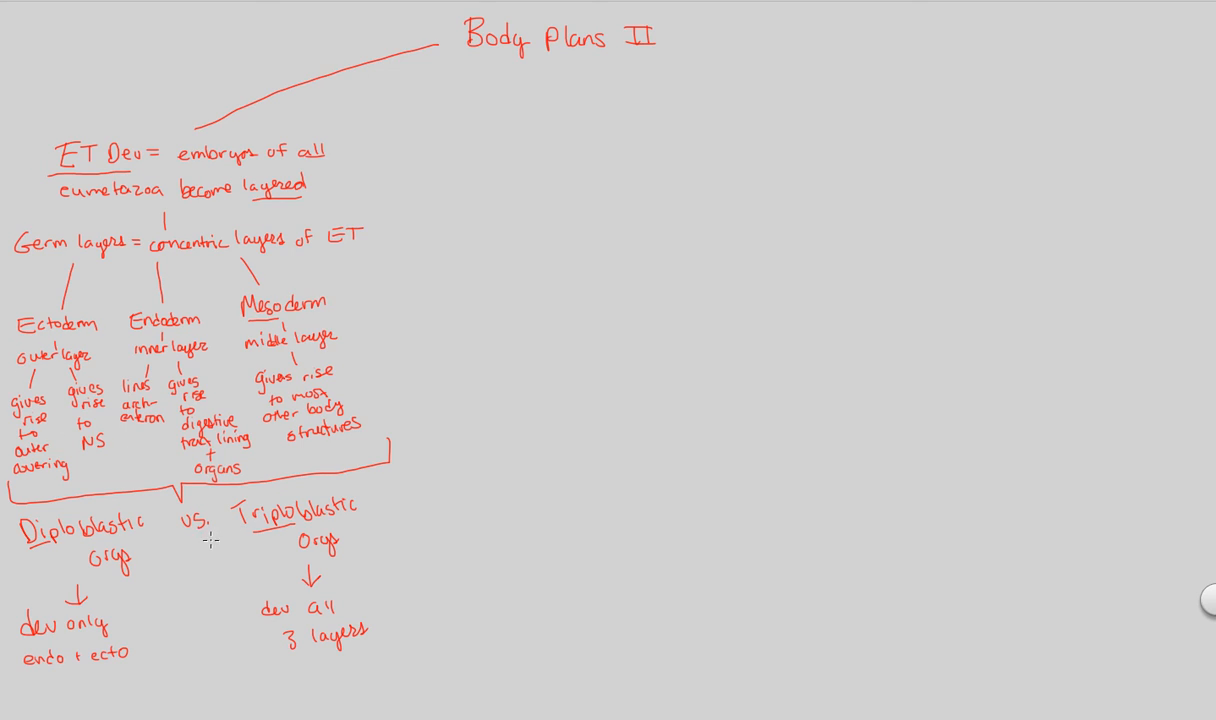
pyautogui.moveTo(164, 580)
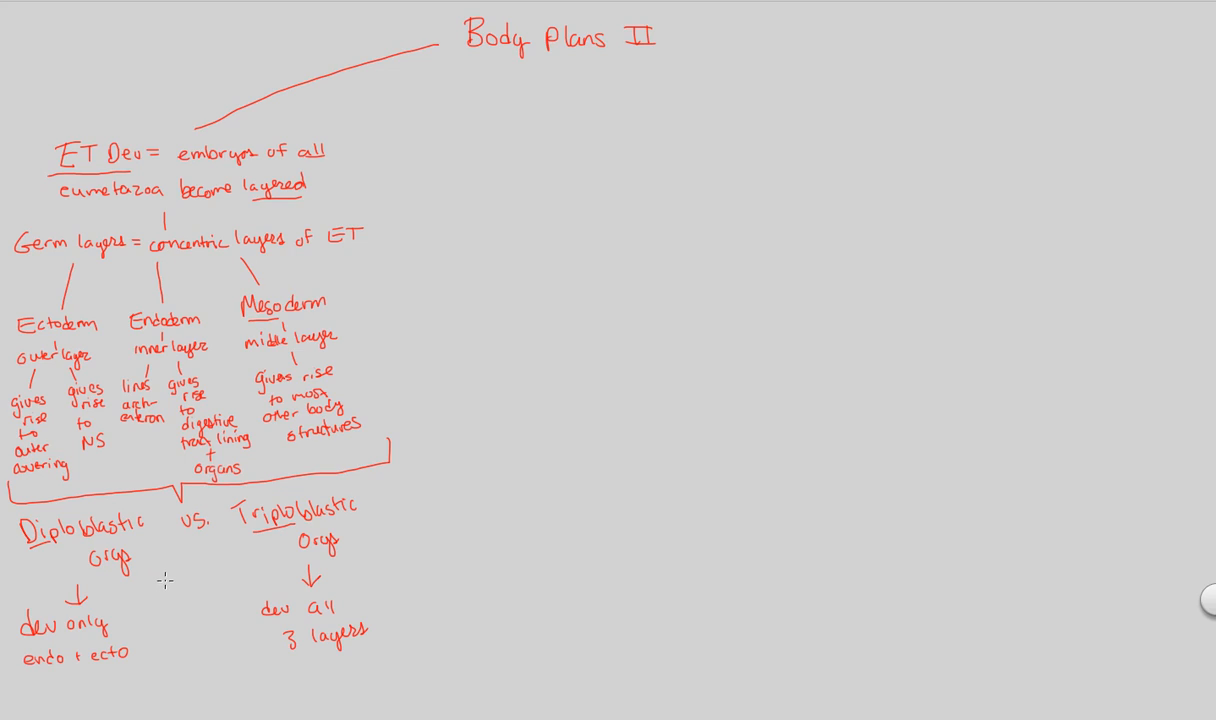
pyautogui.moveTo(168, 556)
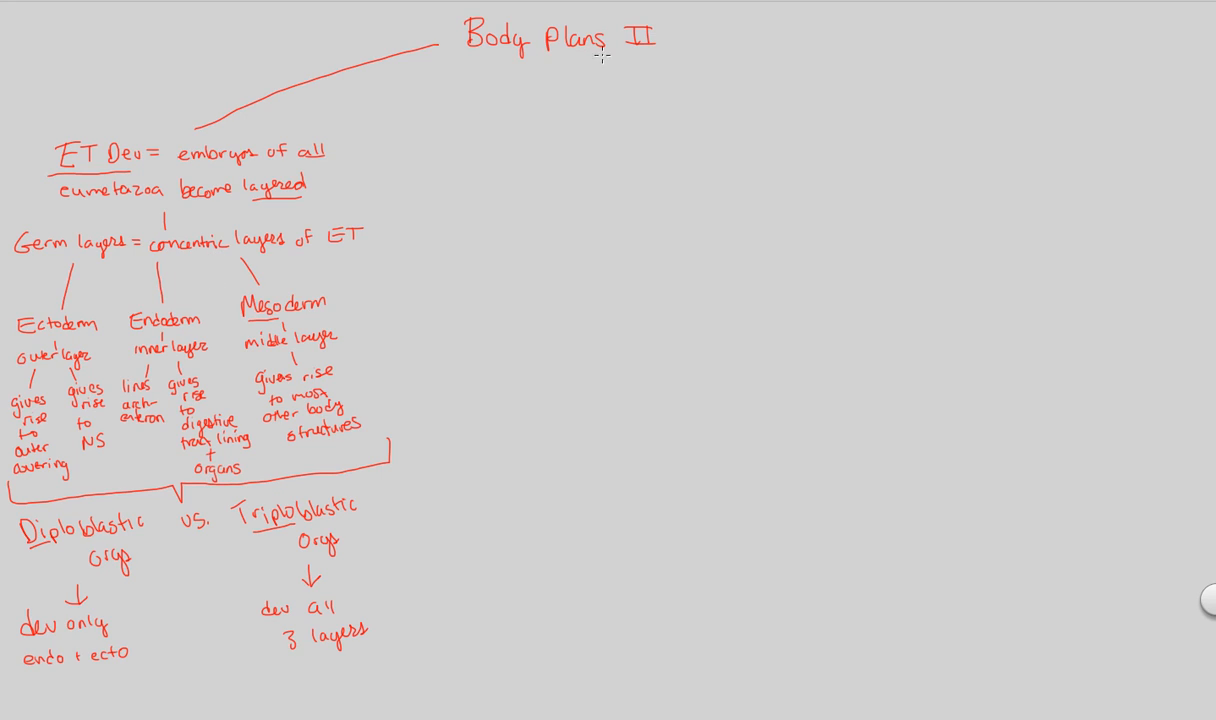
pyautogui.moveTo(488, 100)
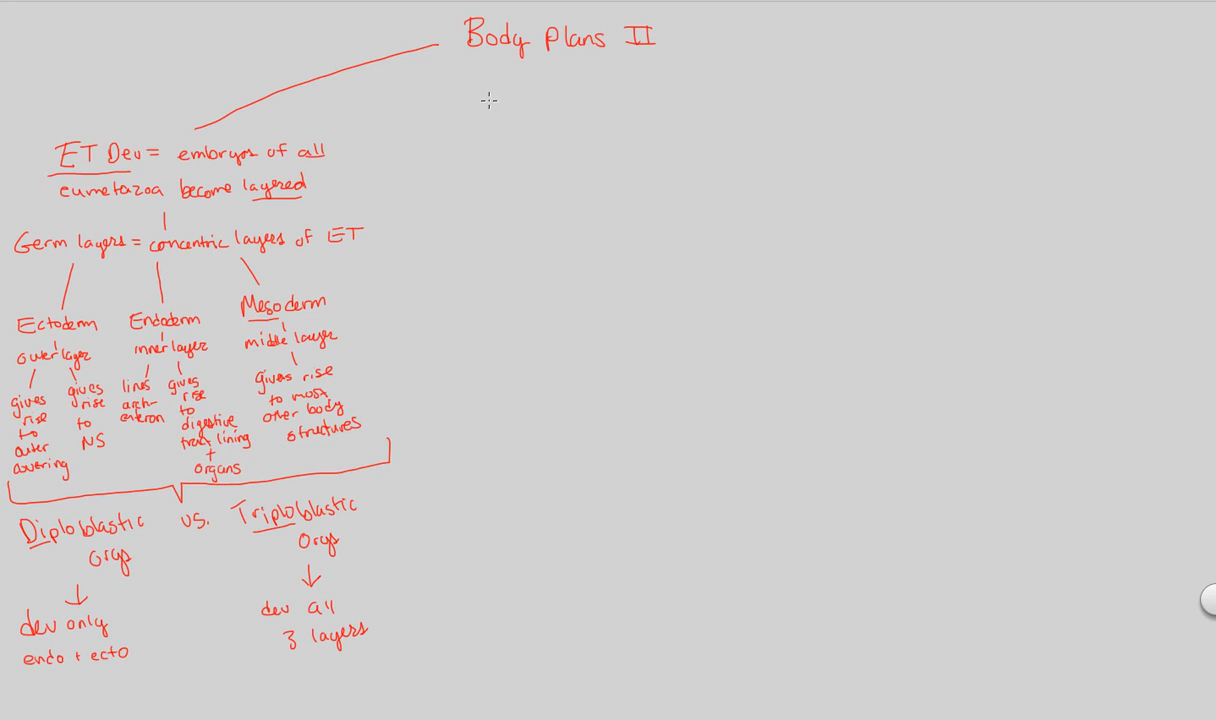
pyautogui.moveTo(468, 122)
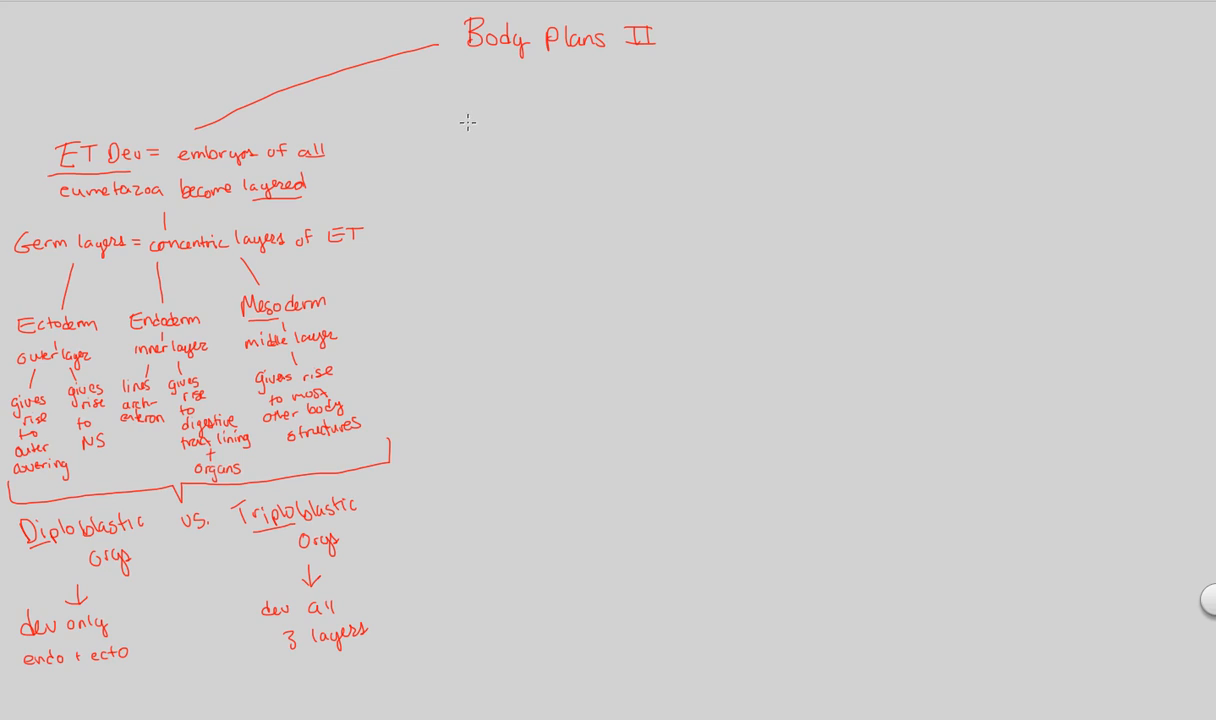